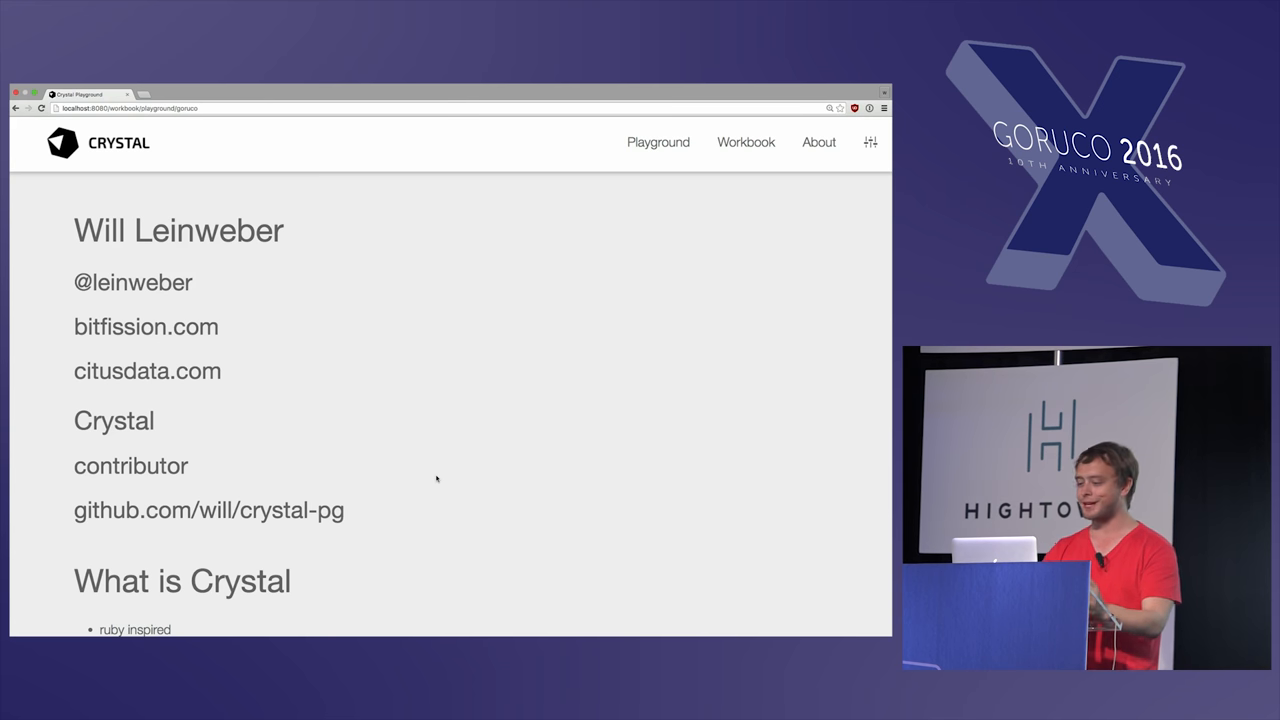
Step: Scroll down past the speaker intro through 'What is Crystal' to the 'How fast' comparison
{"action": "scroll", "scroll_direction": "down", "scroll_amount": 3}
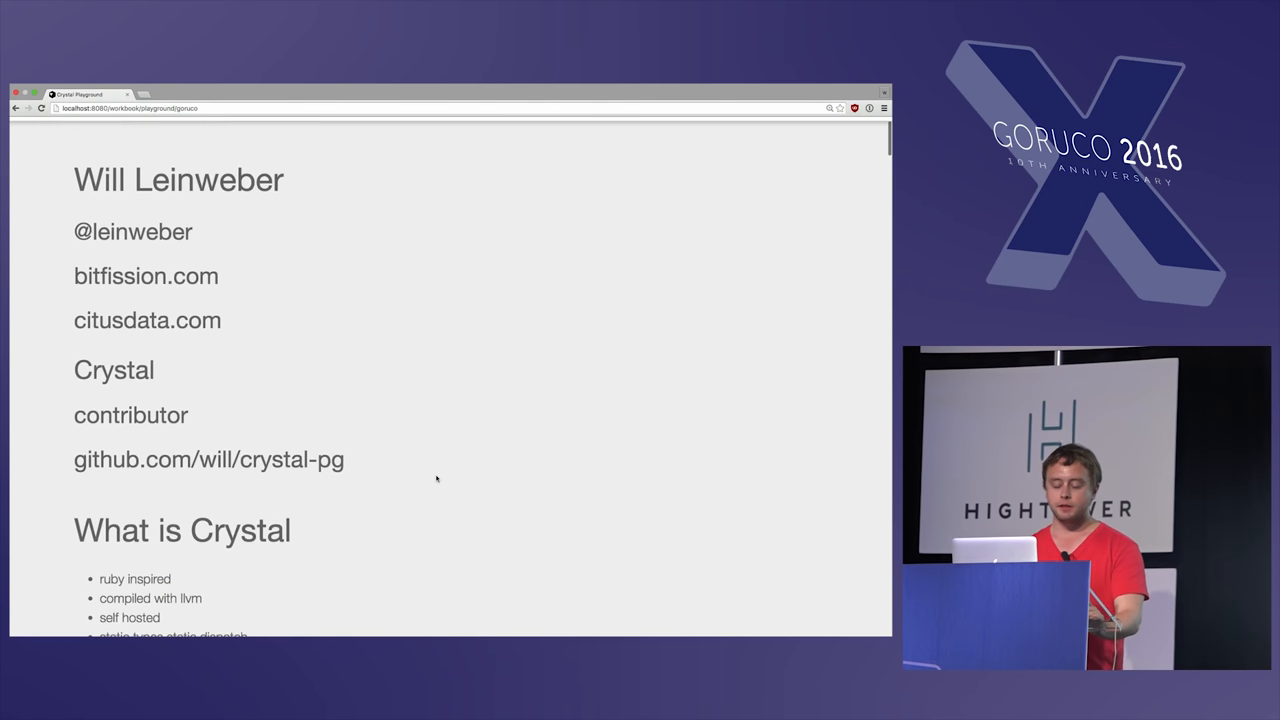
{"action": "mouse_move", "coordinate": [172, 256]}
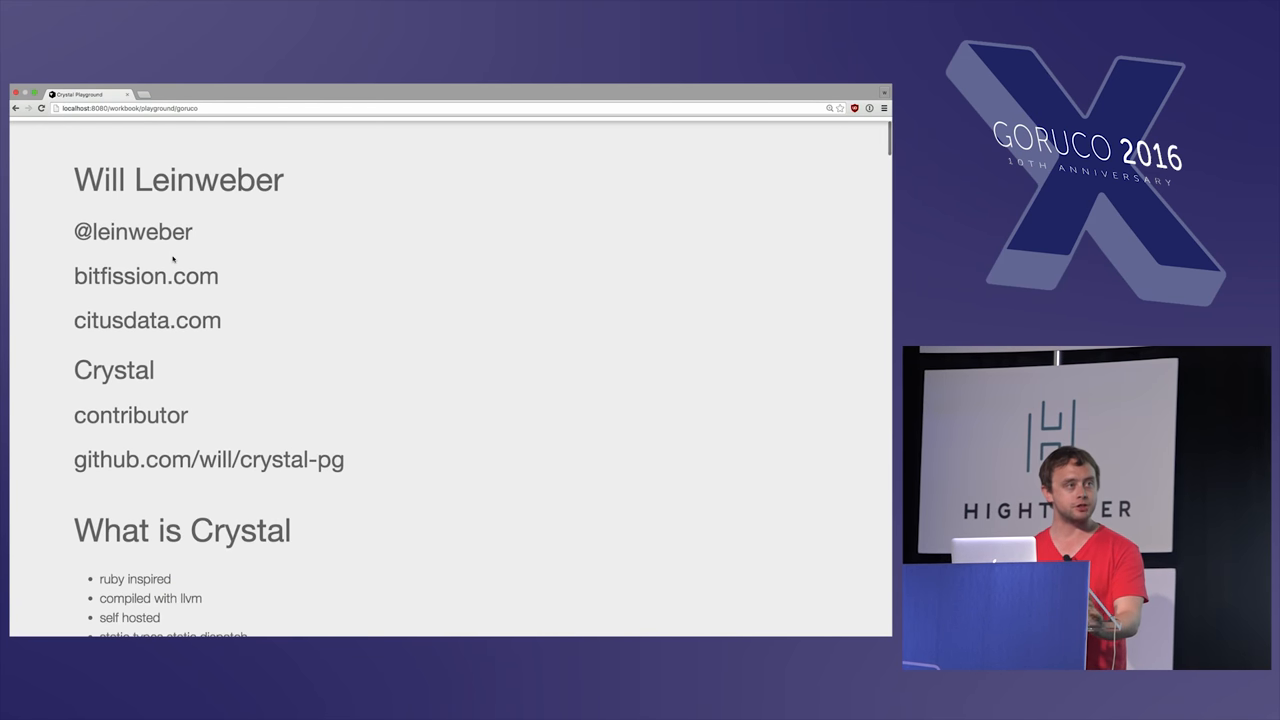
{"action": "scroll", "scroll_direction": "down", "scroll_amount": 3}
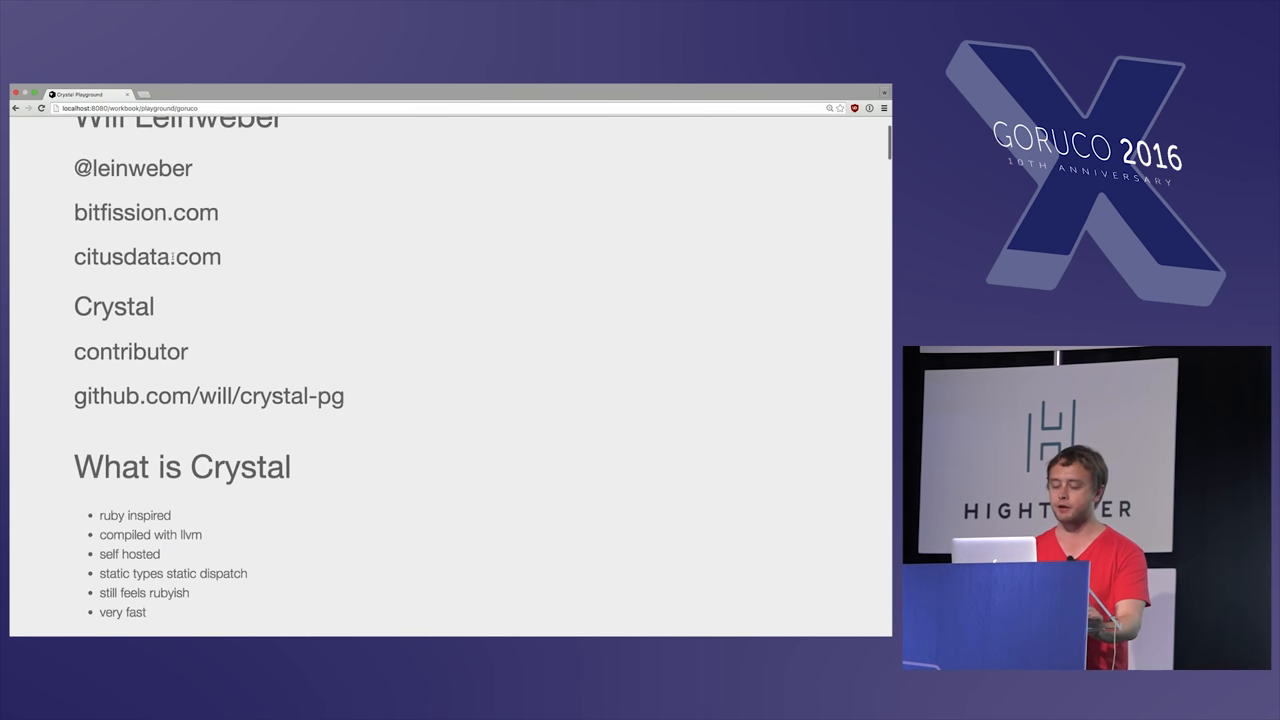
{"action": "scroll", "scroll_direction": "down", "scroll_amount": 3}
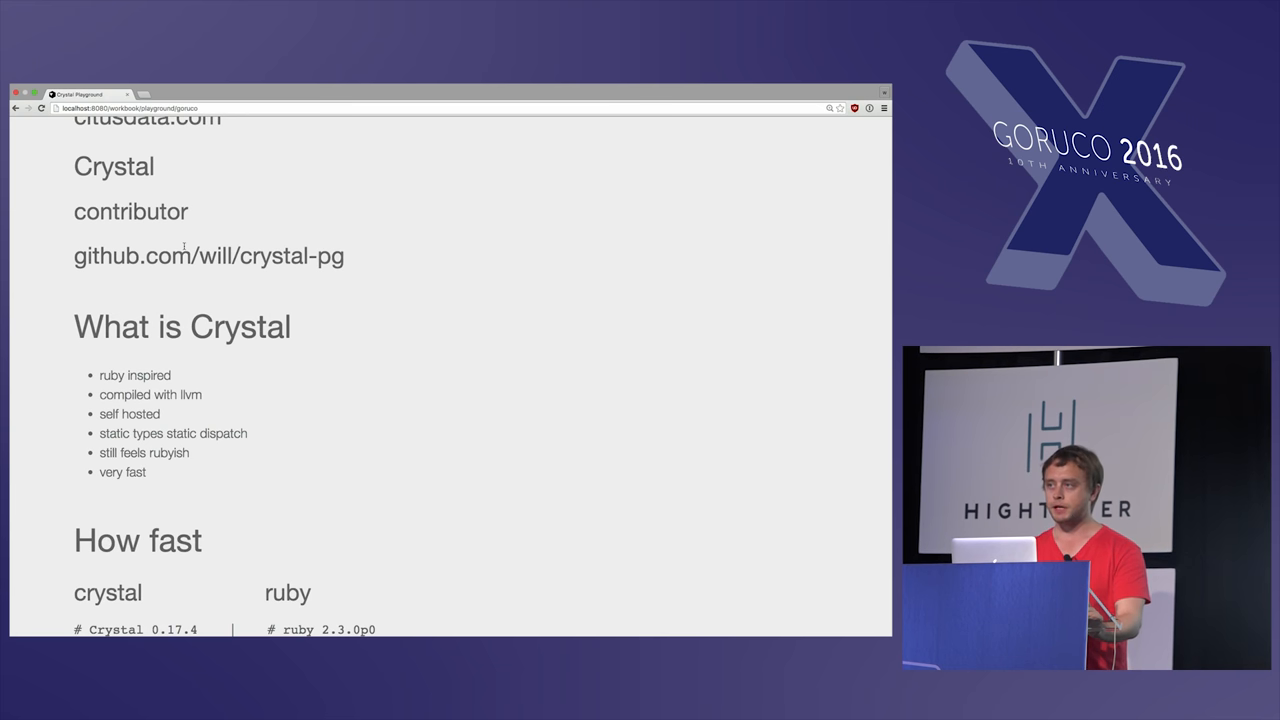
{"action": "scroll", "scroll_direction": "down", "scroll_amount": 3}
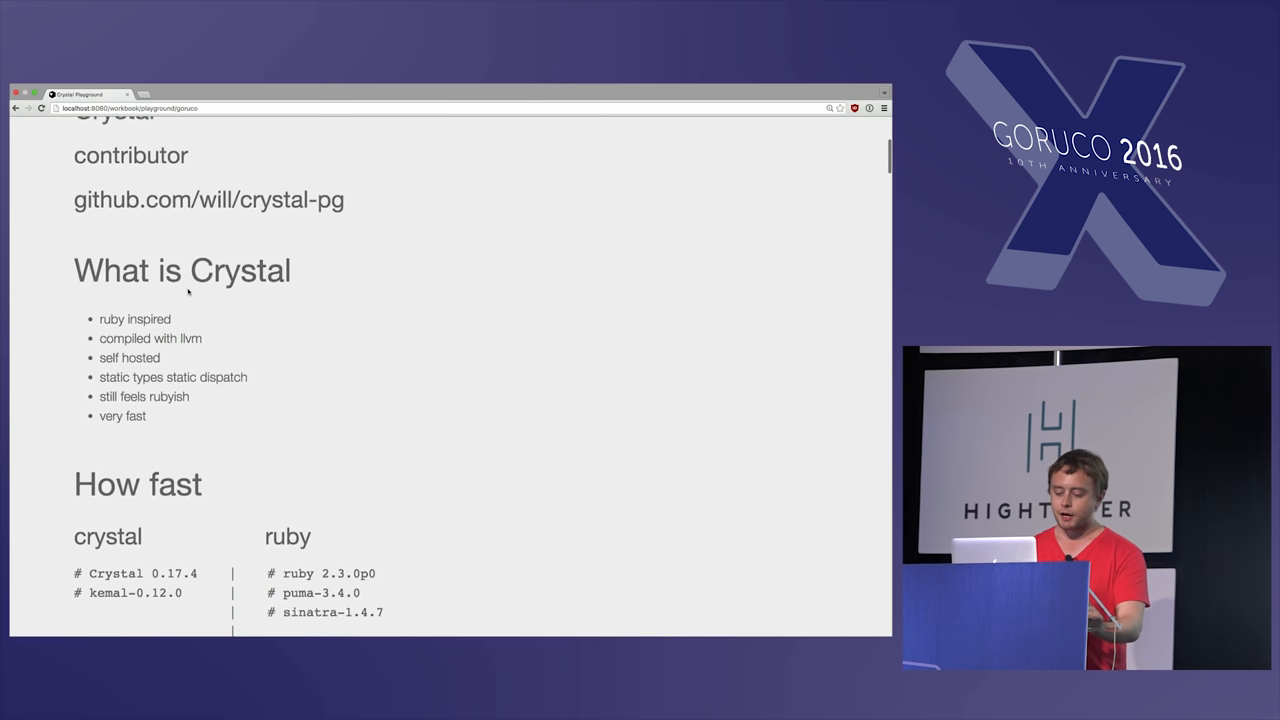
{"action": "scroll", "scroll_direction": "down", "scroll_amount": 3}
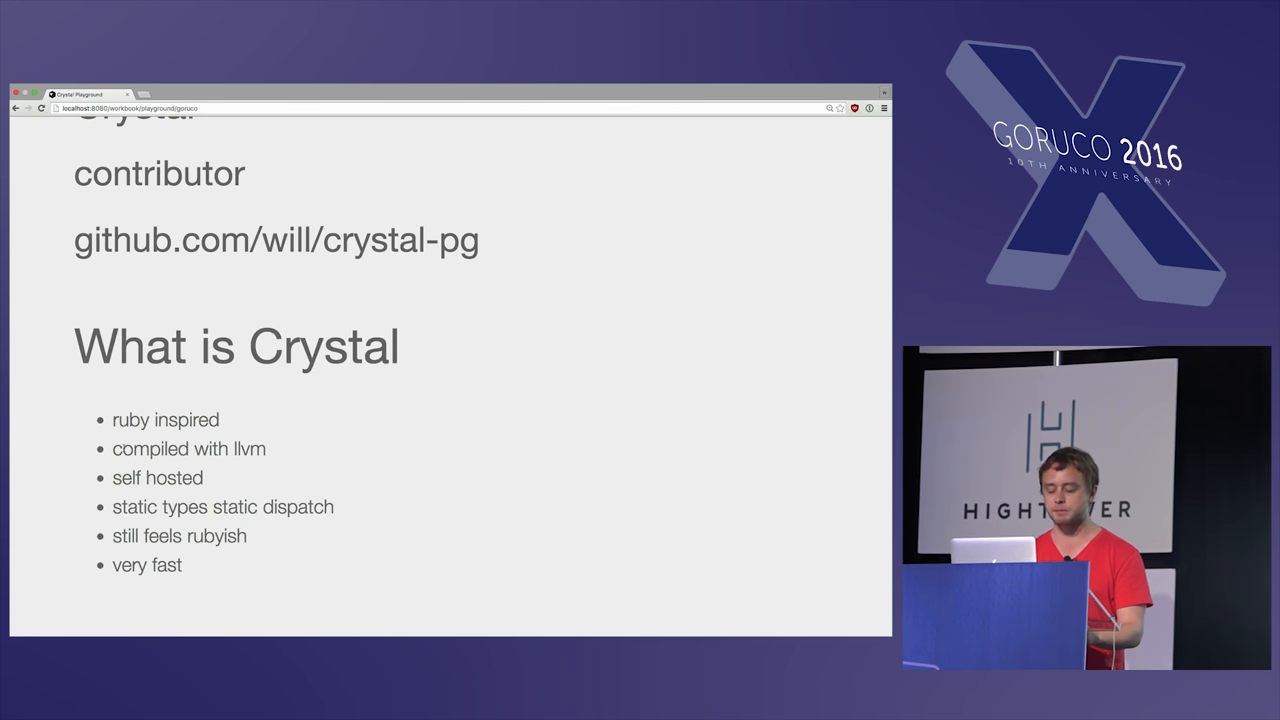
{"action": "scroll", "scroll_direction": "down", "scroll_amount": 3}
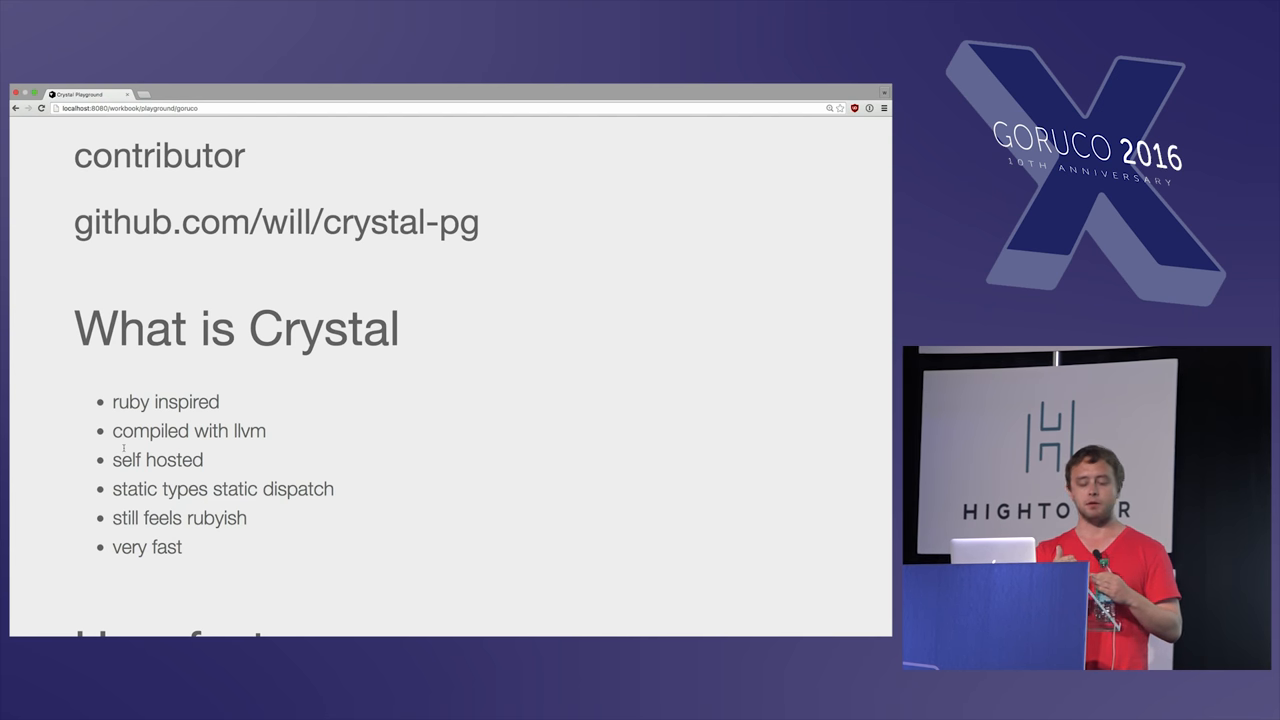
{"action": "scroll", "scroll_direction": "down", "scroll_amount": 3}
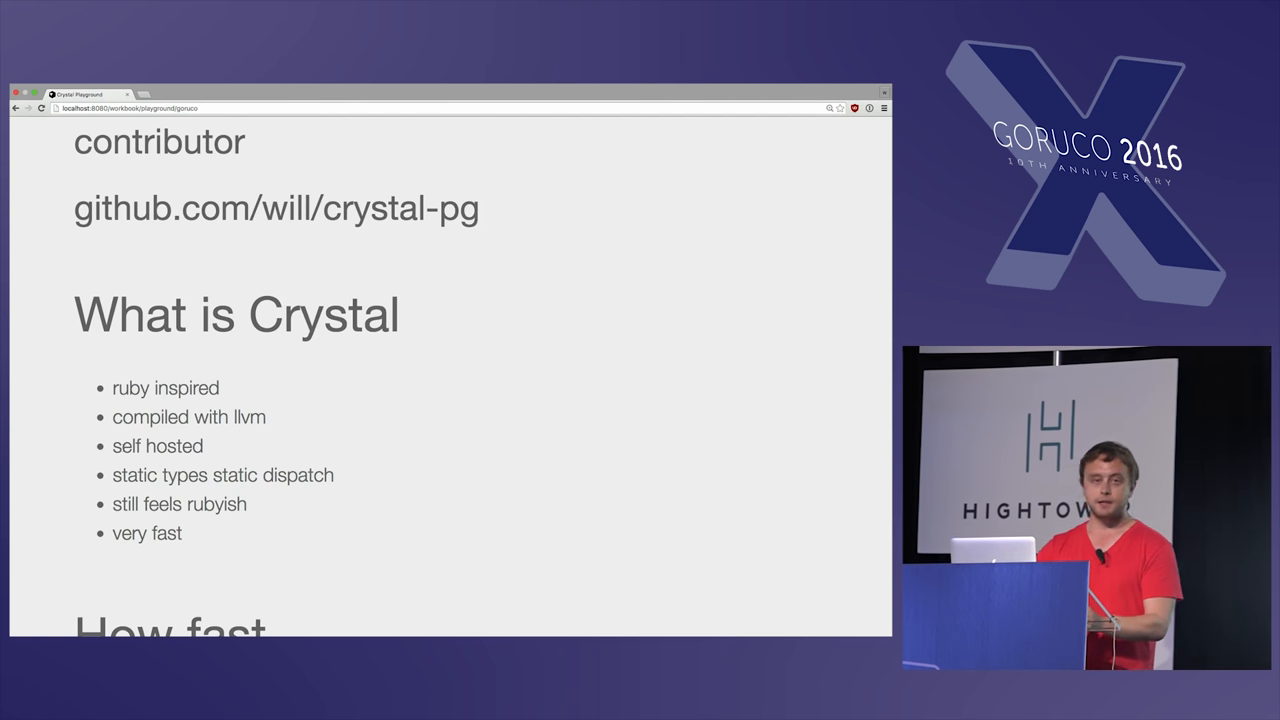
Step: Scroll through the Hello World wrk benchmark and Sidekiq quotes to the Similarities heading
{"action": "scroll", "scroll_direction": "down", "scroll_amount": 3}
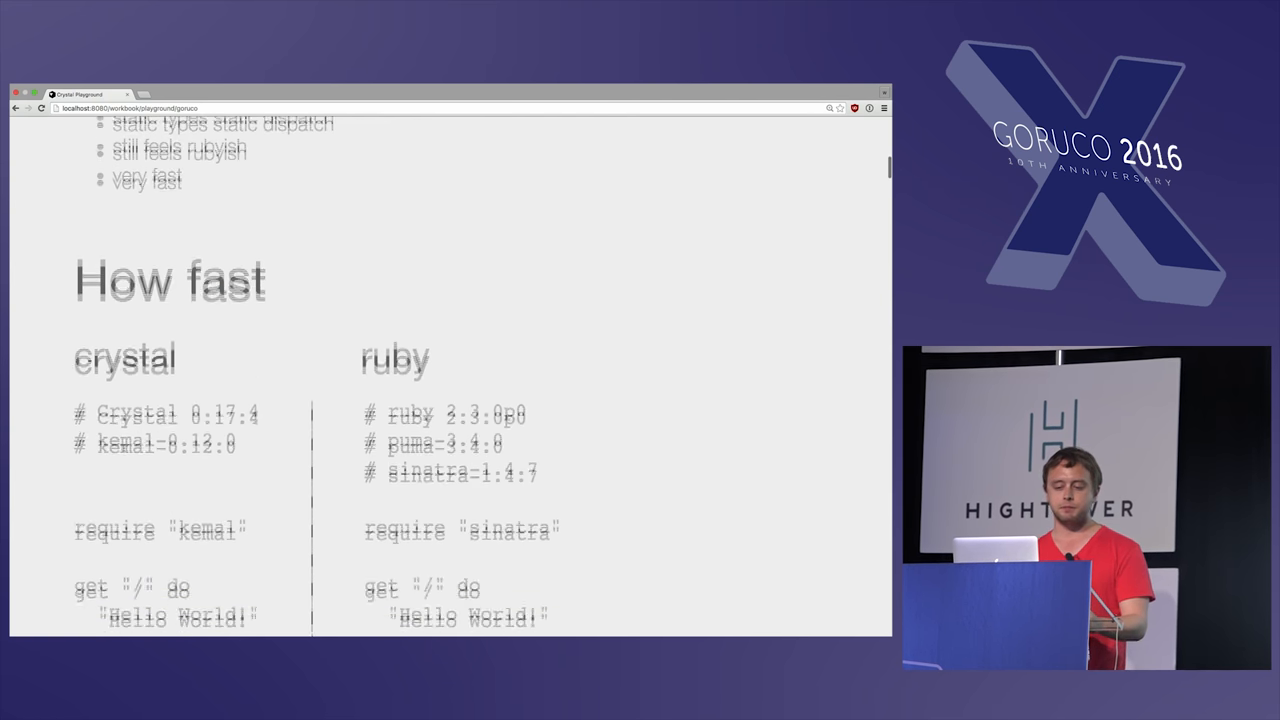
{"action": "scroll", "scroll_direction": "down", "scroll_amount": 3}
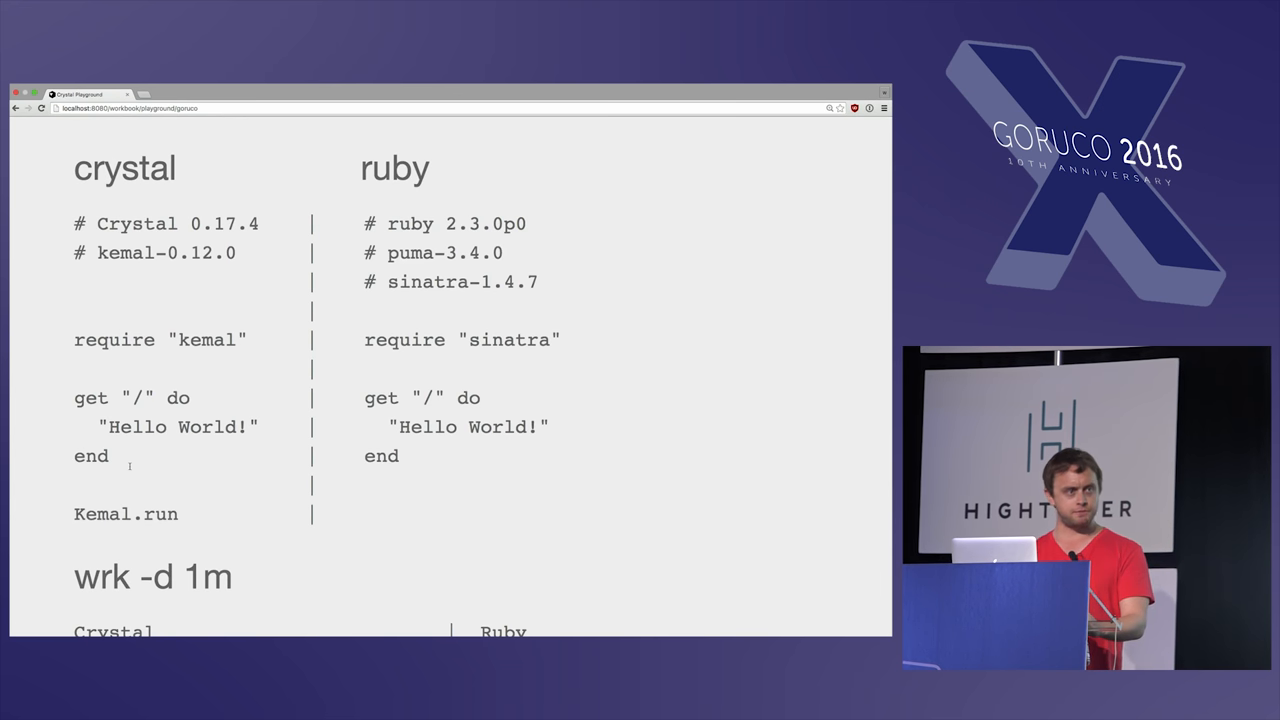
{"action": "scroll", "scroll_direction": "down", "scroll_amount": 3}
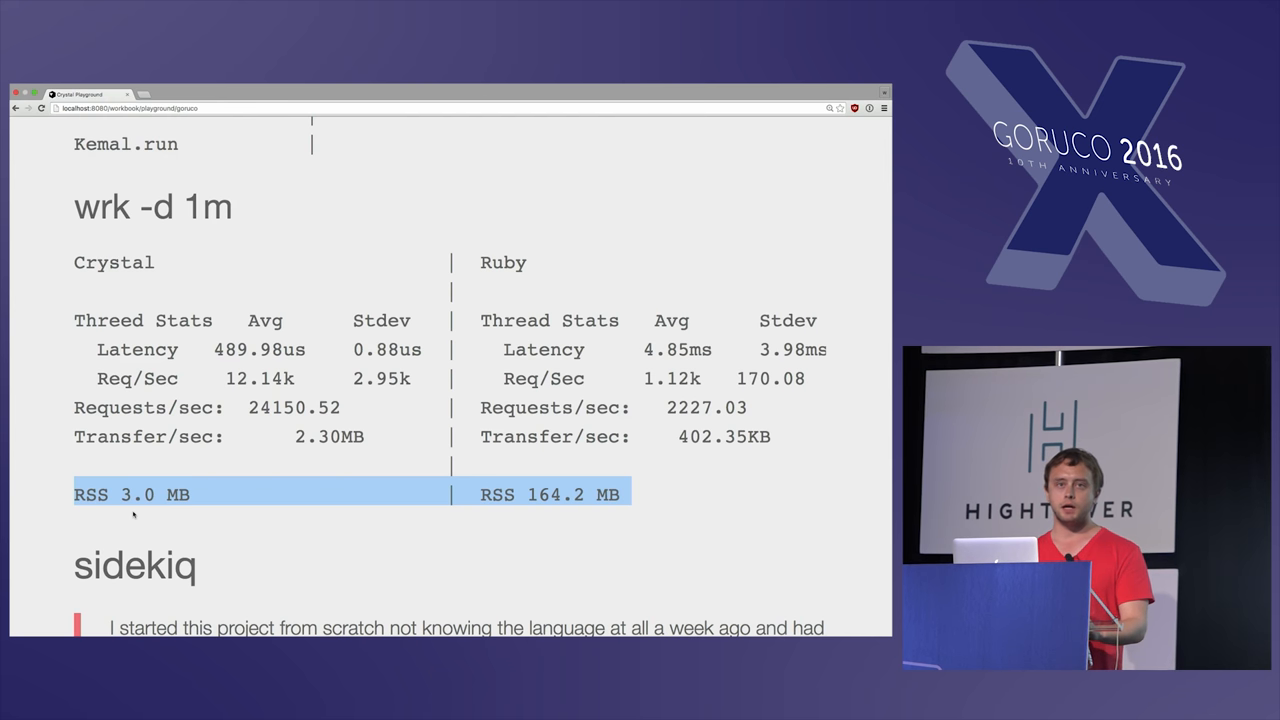
{"action": "scroll", "scroll_direction": "down", "scroll_amount": 3}
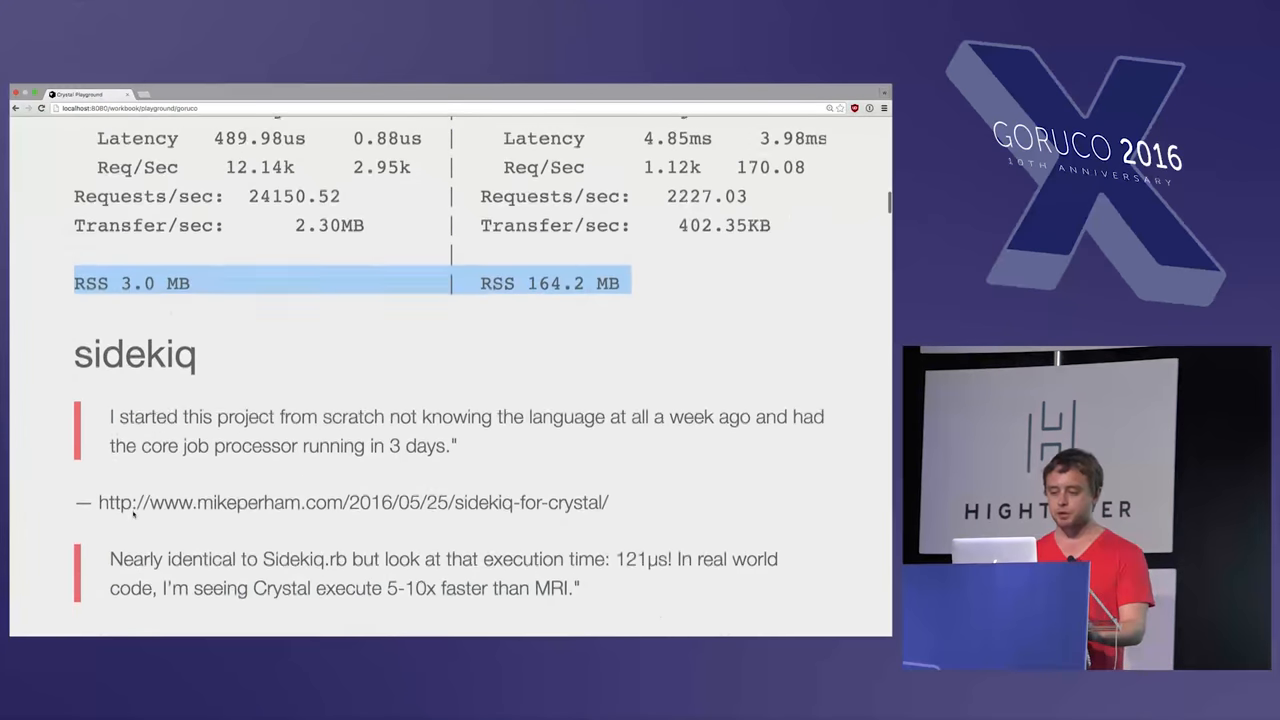
{"action": "scroll", "scroll_direction": "down", "scroll_amount": 3}
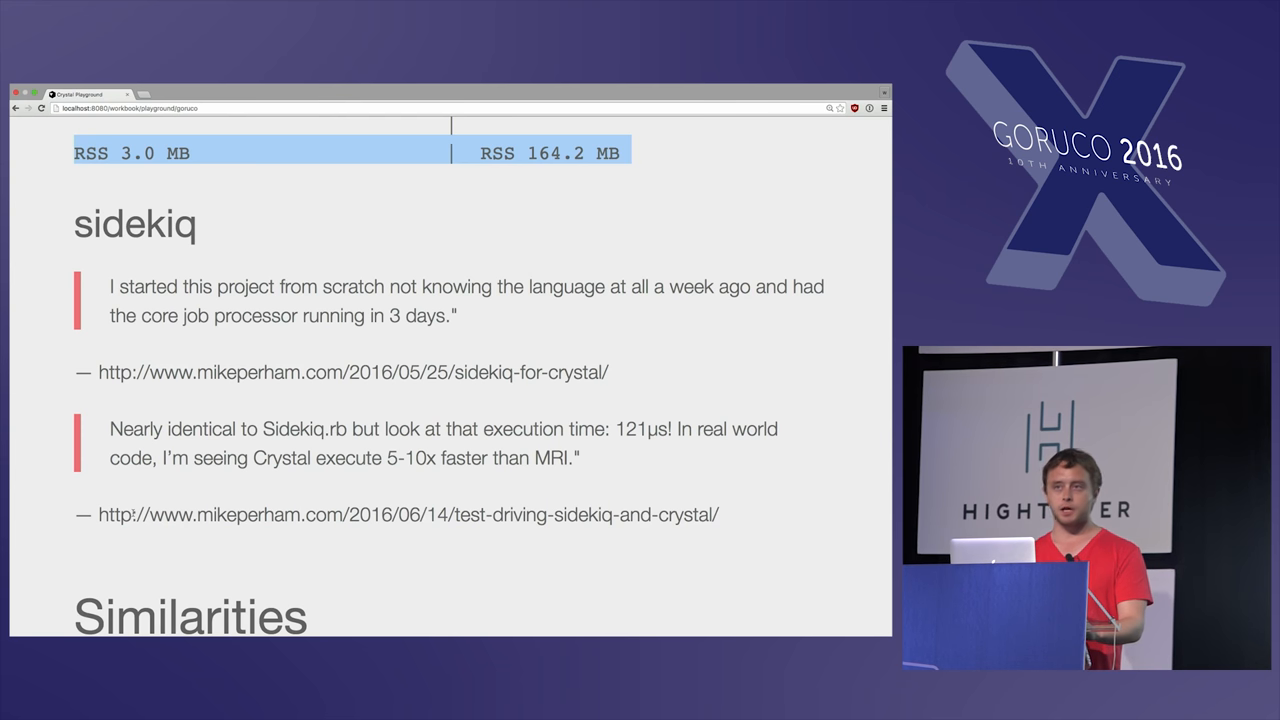
{"action": "scroll", "scroll_direction": "down", "scroll_amount": 3}
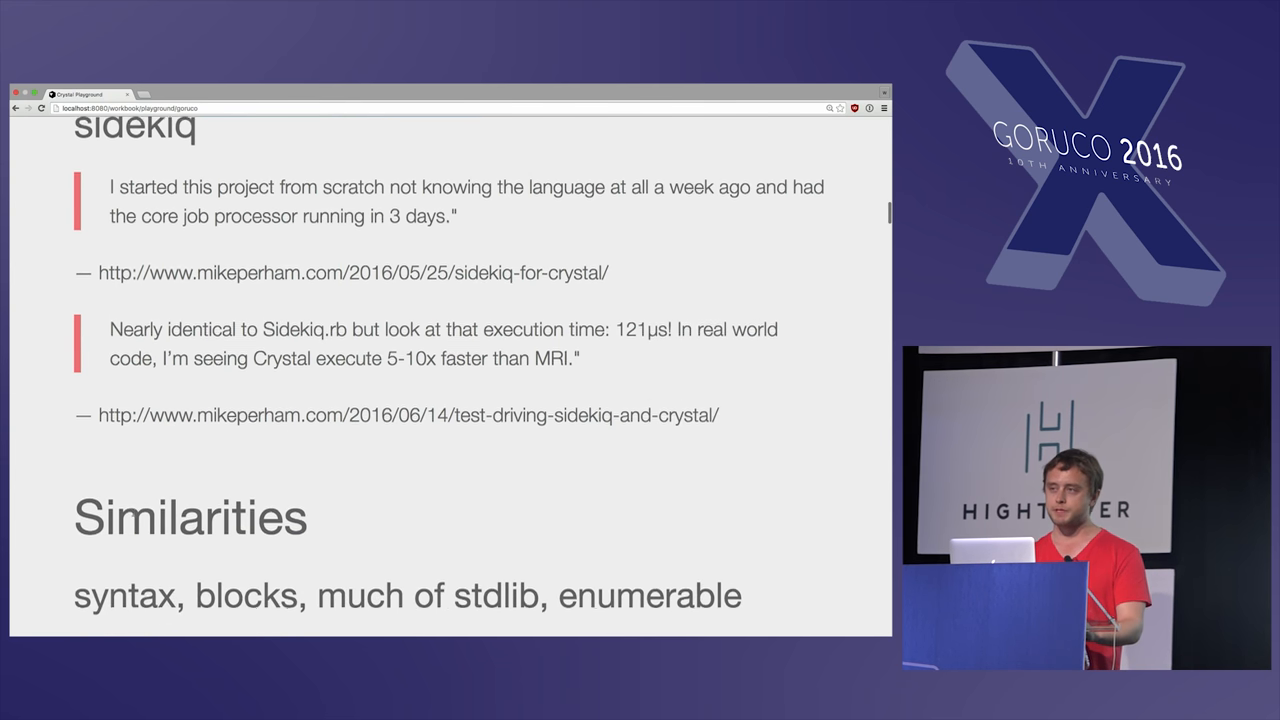
{"action": "scroll", "scroll_direction": "down", "scroll_amount": 3}
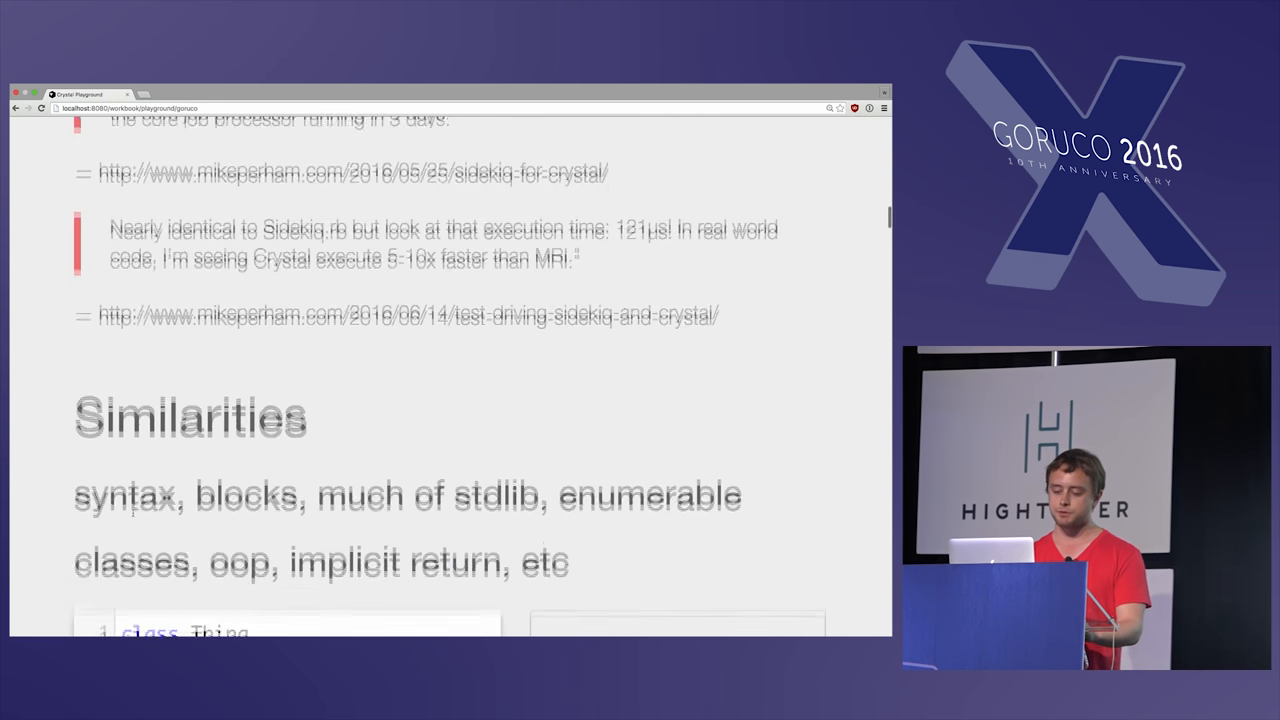
Step: Run the Ruby-style Thing class cell to show [5, 3, 1] : Array(Int32), then reach the spec section
{"action": "scroll", "scroll_direction": "down", "scroll_amount": 3}
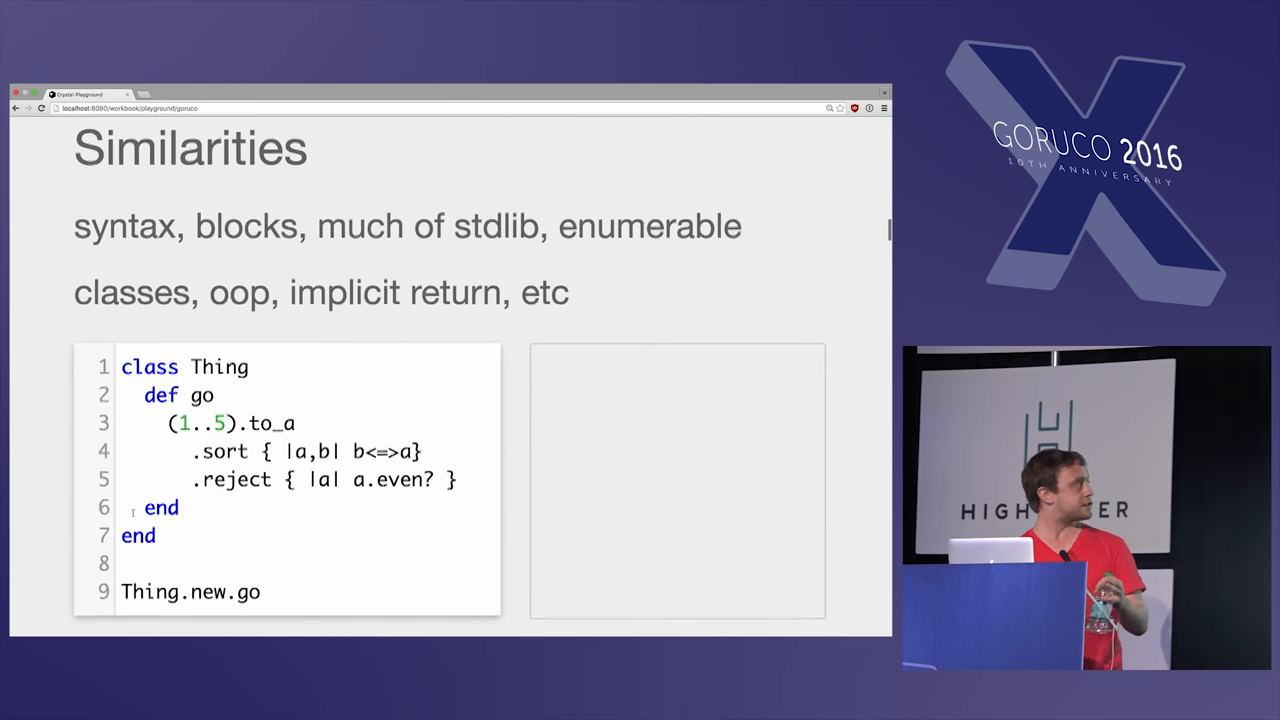
{"action": "scroll", "scroll_direction": "down", "scroll_amount": 3}
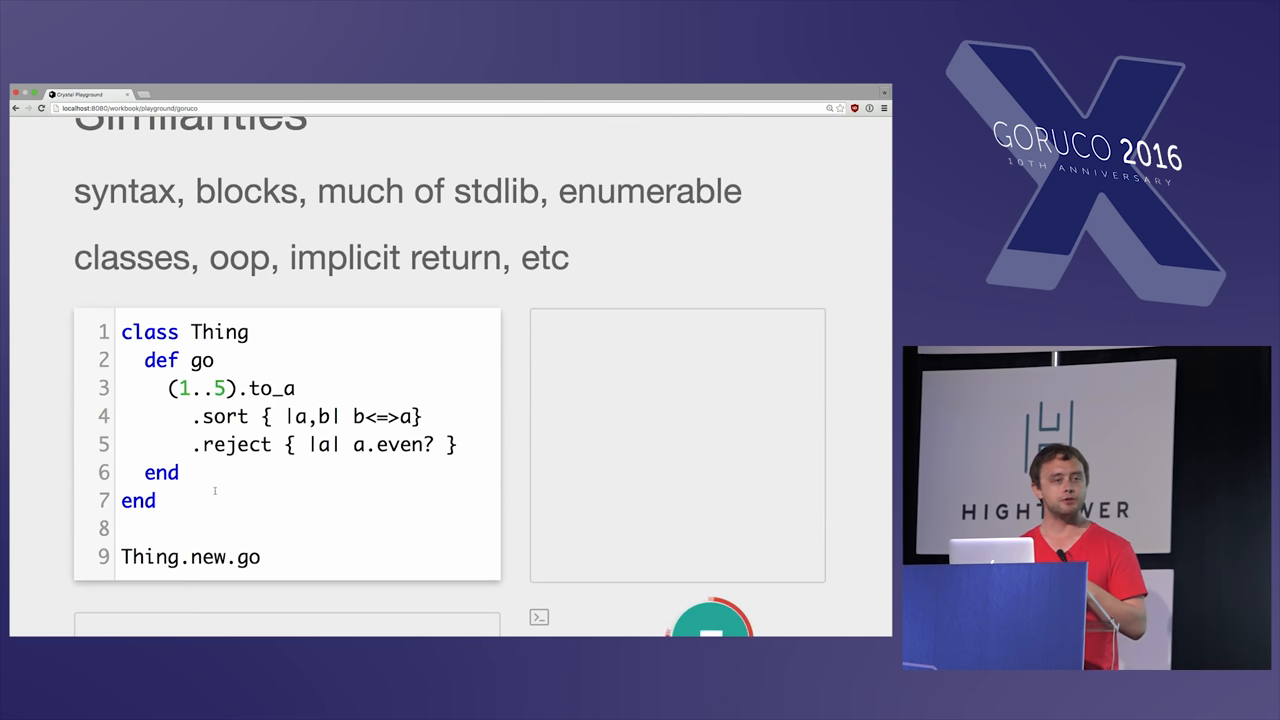
{"action": "left_click", "coordinate": [710, 624]}
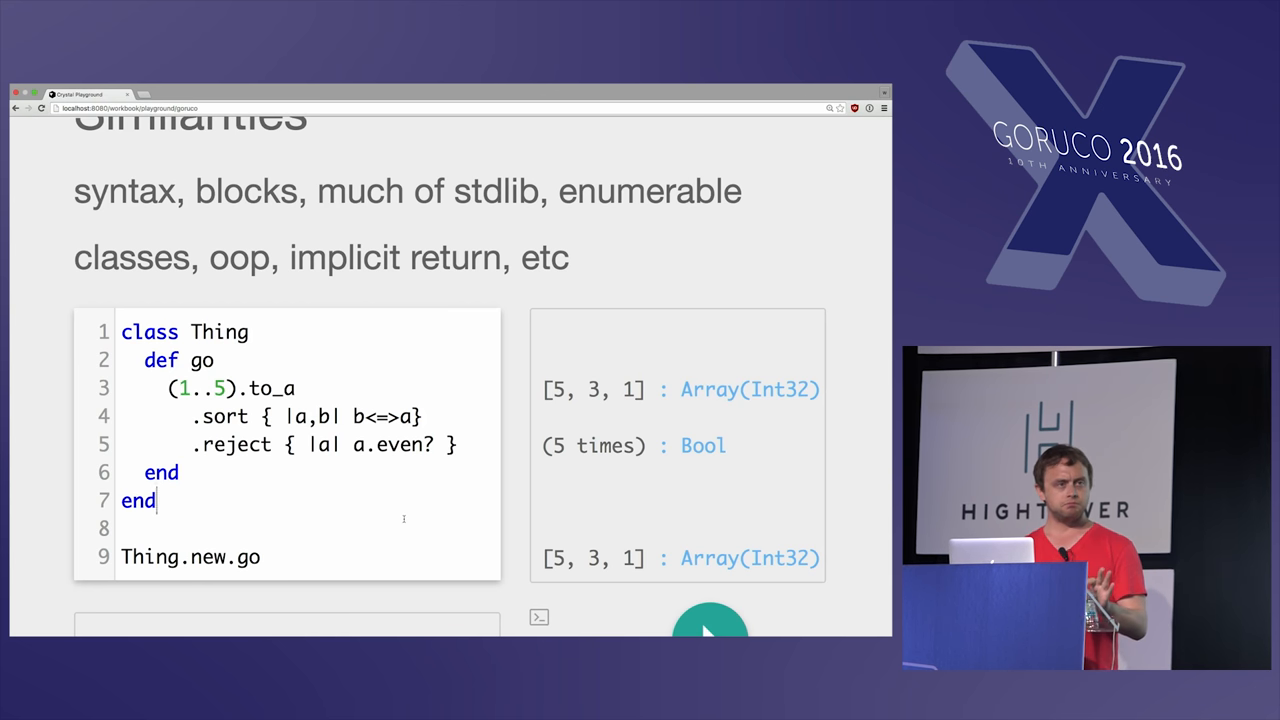
{"action": "scroll", "scroll_direction": "down", "scroll_amount": 3}
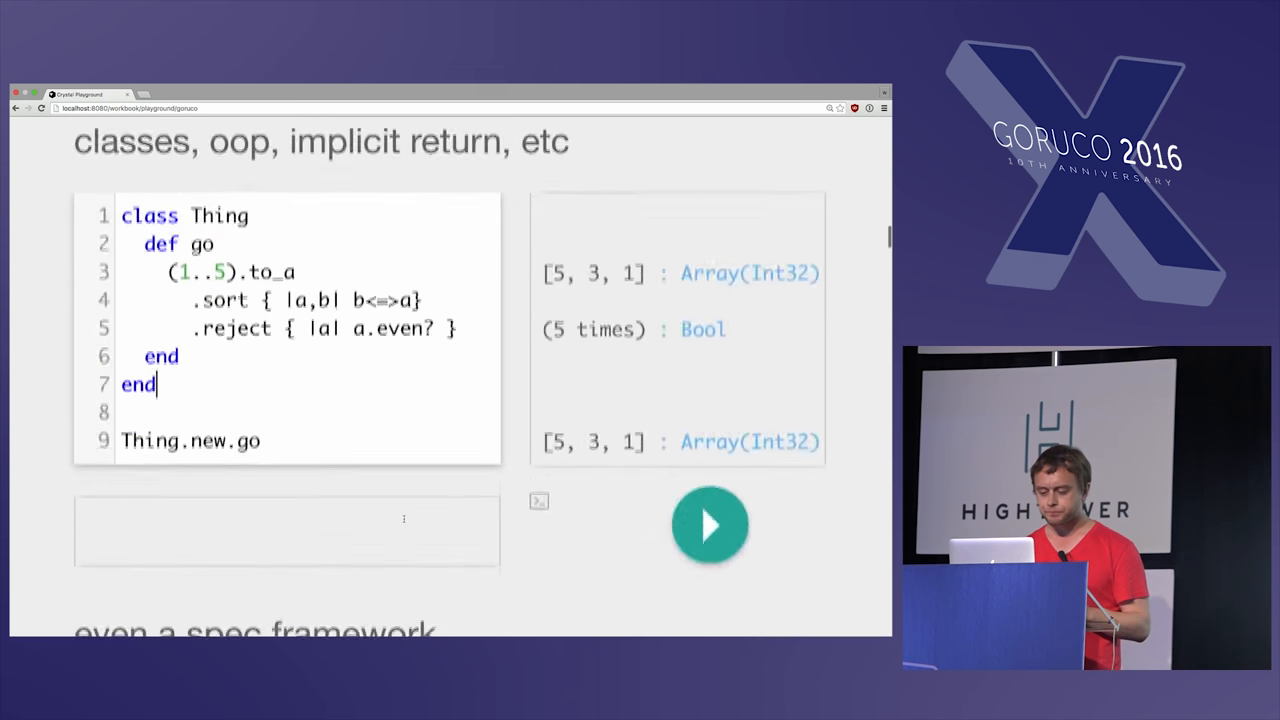
{"action": "scroll", "scroll_direction": "down", "scroll_amount": 3}
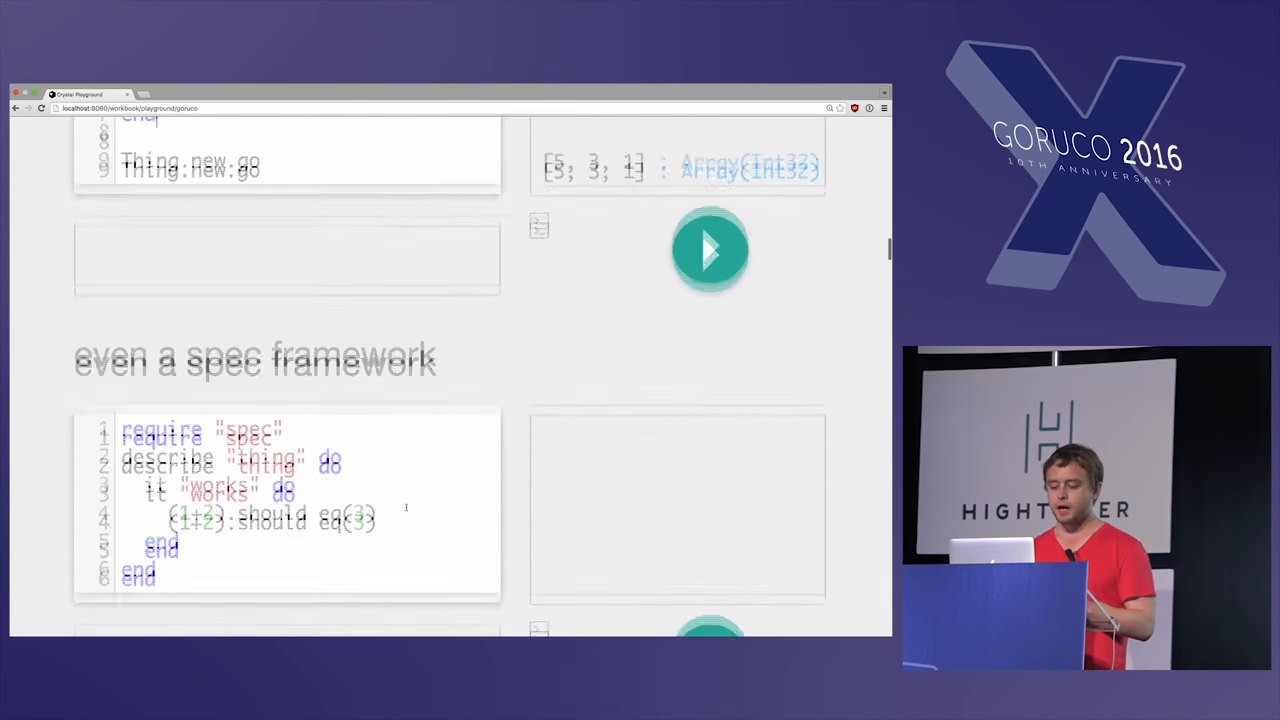
Step: Run the spec framework cell so it reports 1 example, 0 failures, 0 errors
{"action": "scroll", "scroll_direction": "down", "scroll_amount": 3}
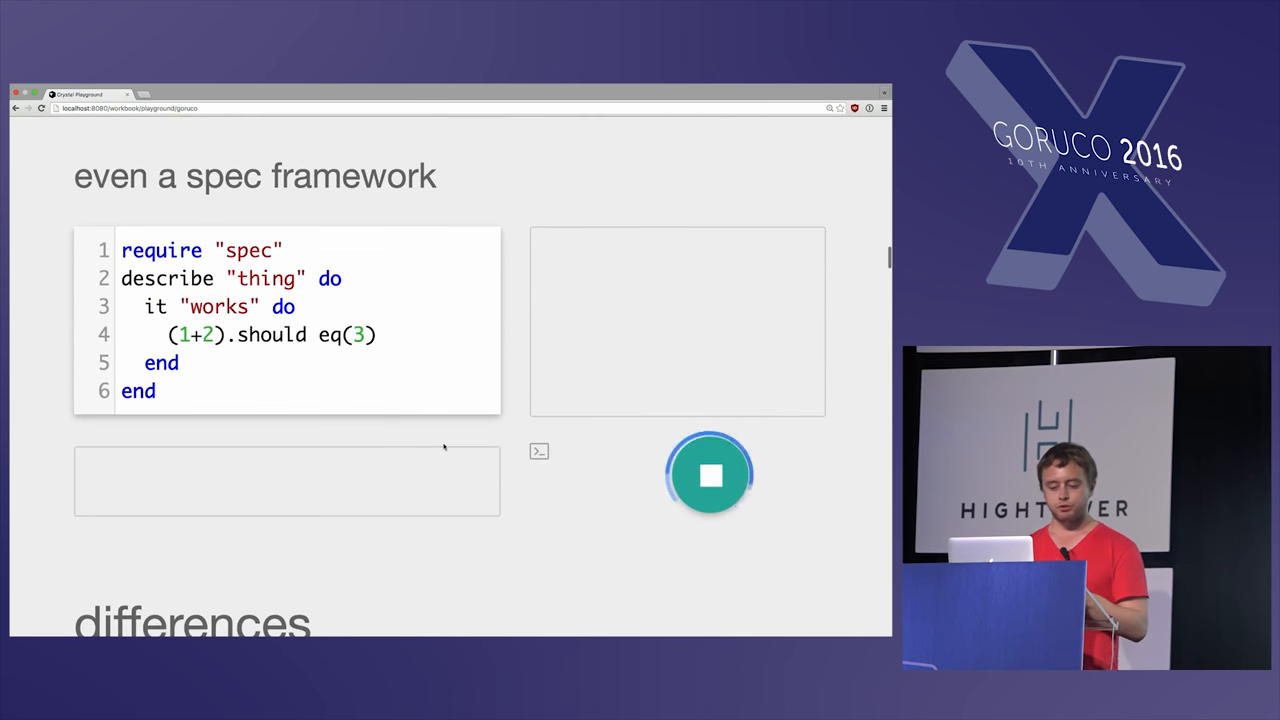
{"action": "left_click", "coordinate": [710, 474]}
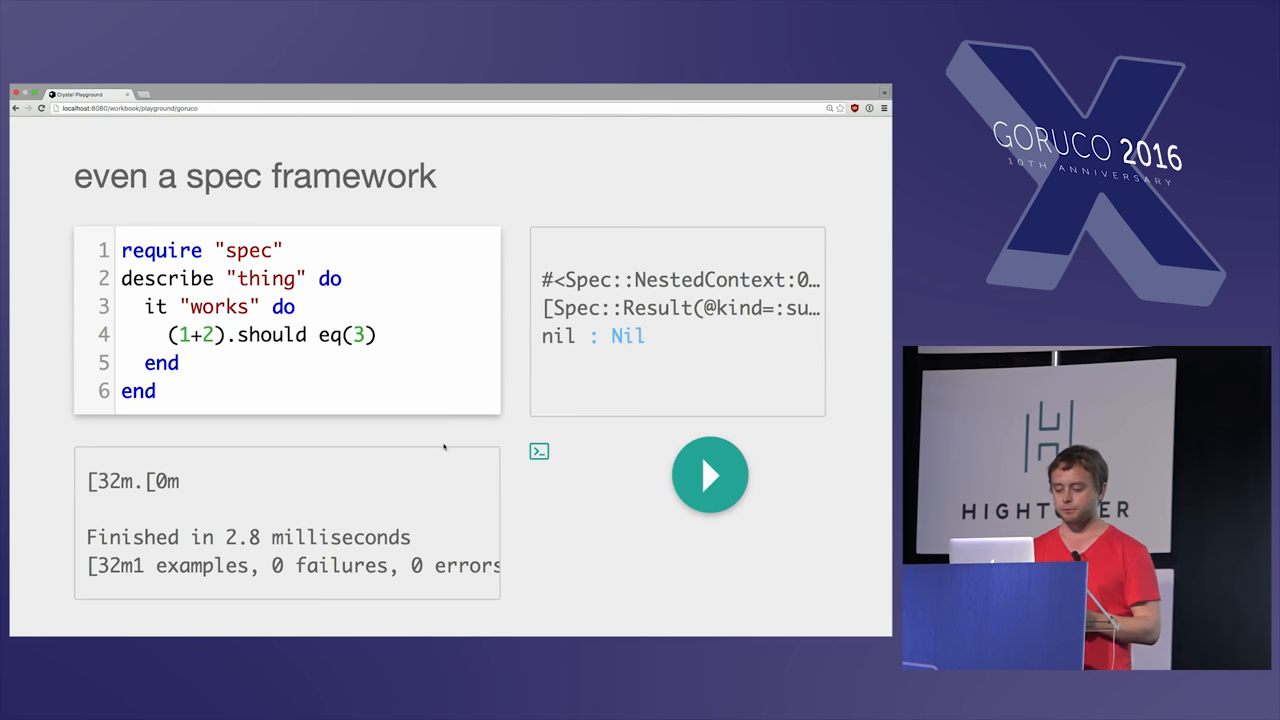
{"action": "scroll", "scroll_direction": "down", "scroll_amount": 3}
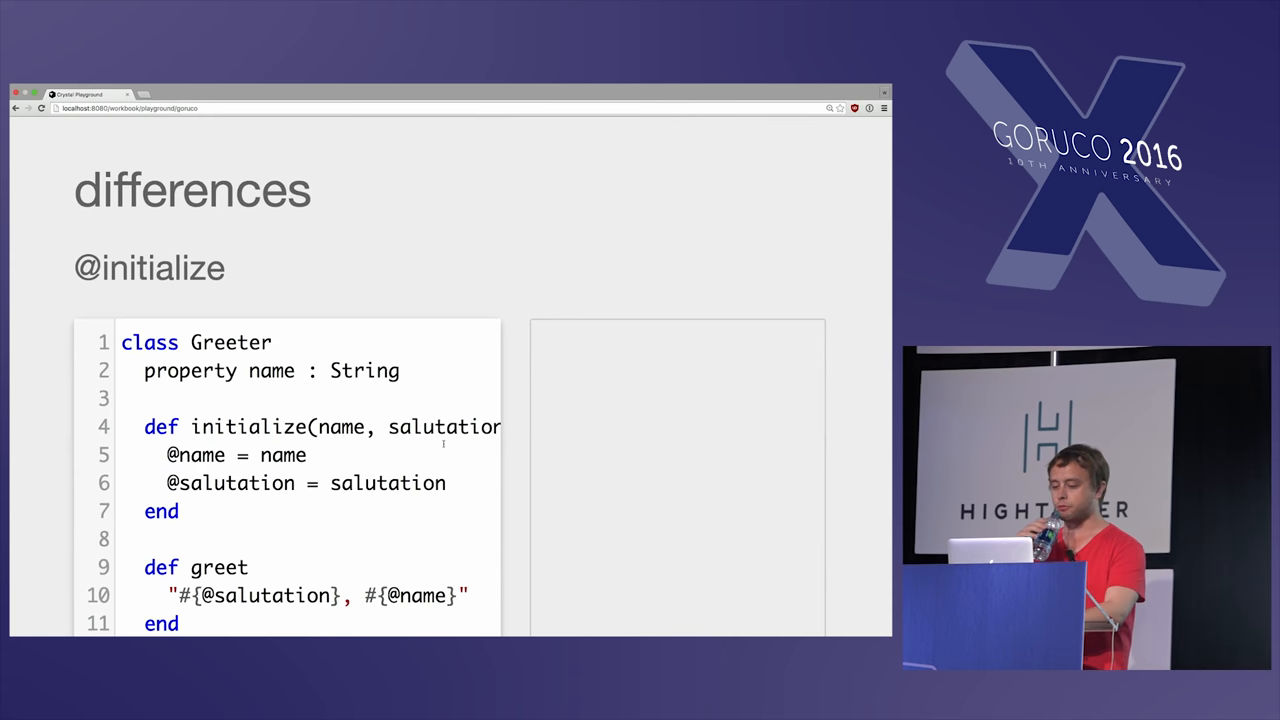
{"action": "scroll", "scroll_direction": "down", "scroll_amount": 3}
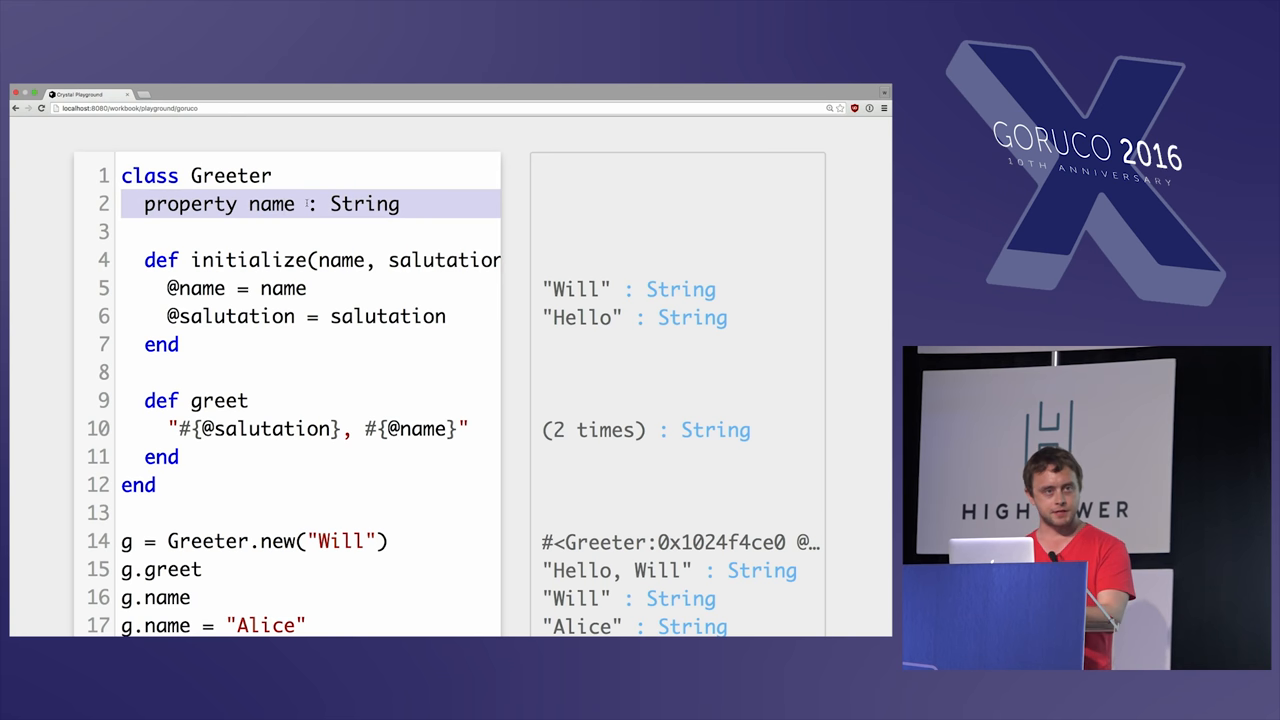
{"action": "scroll", "scroll_direction": "down", "scroll_amount": 3}
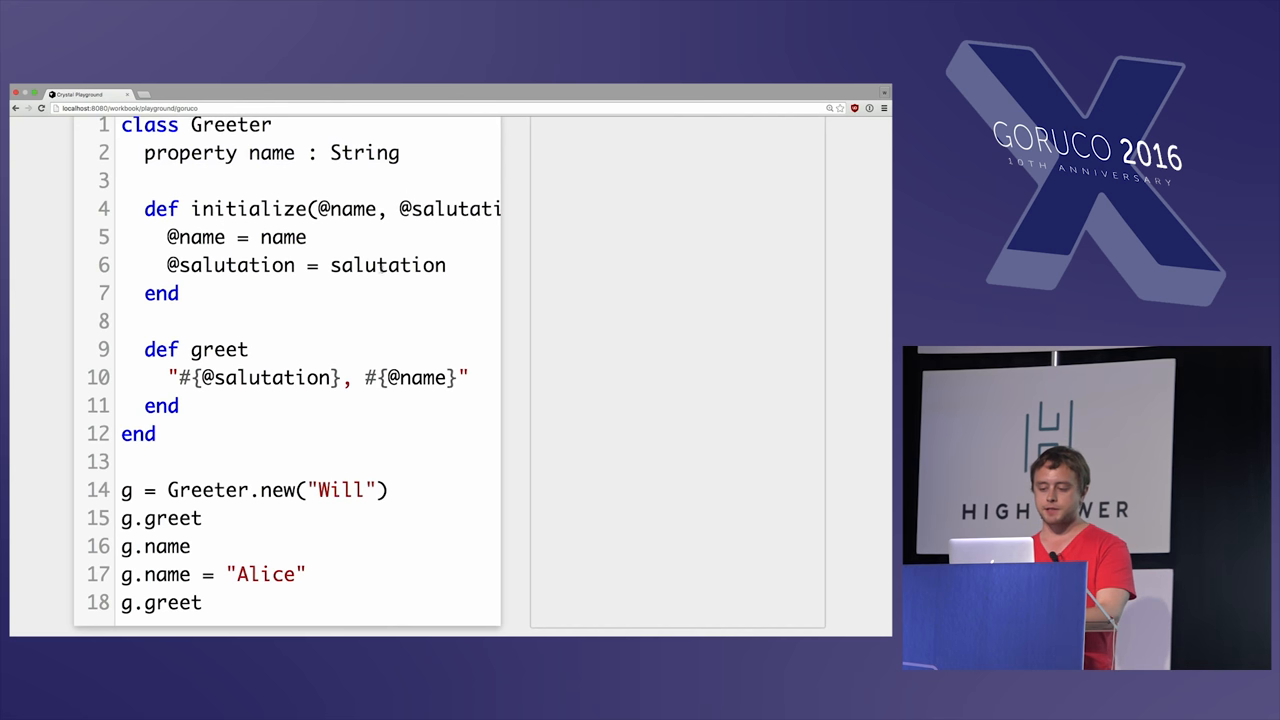
{"action": "type", "text": "#"}
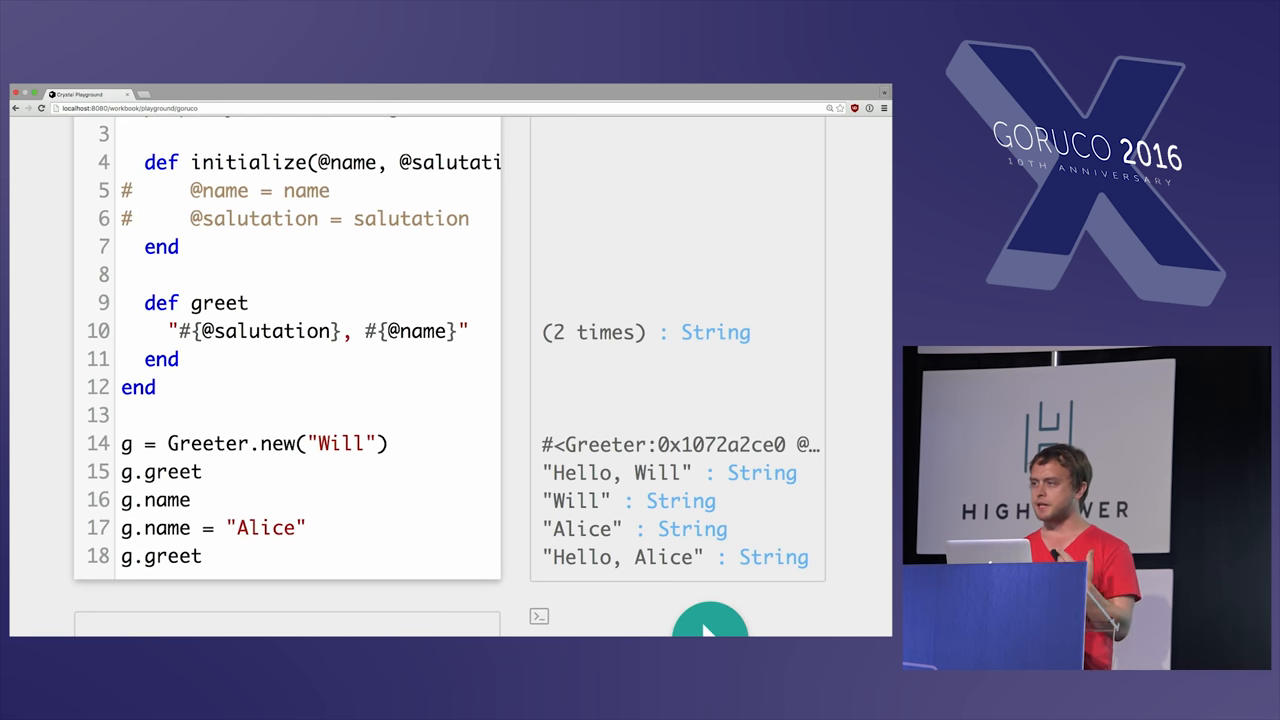
{"action": "scroll", "scroll_direction": "down", "scroll_amount": 3}
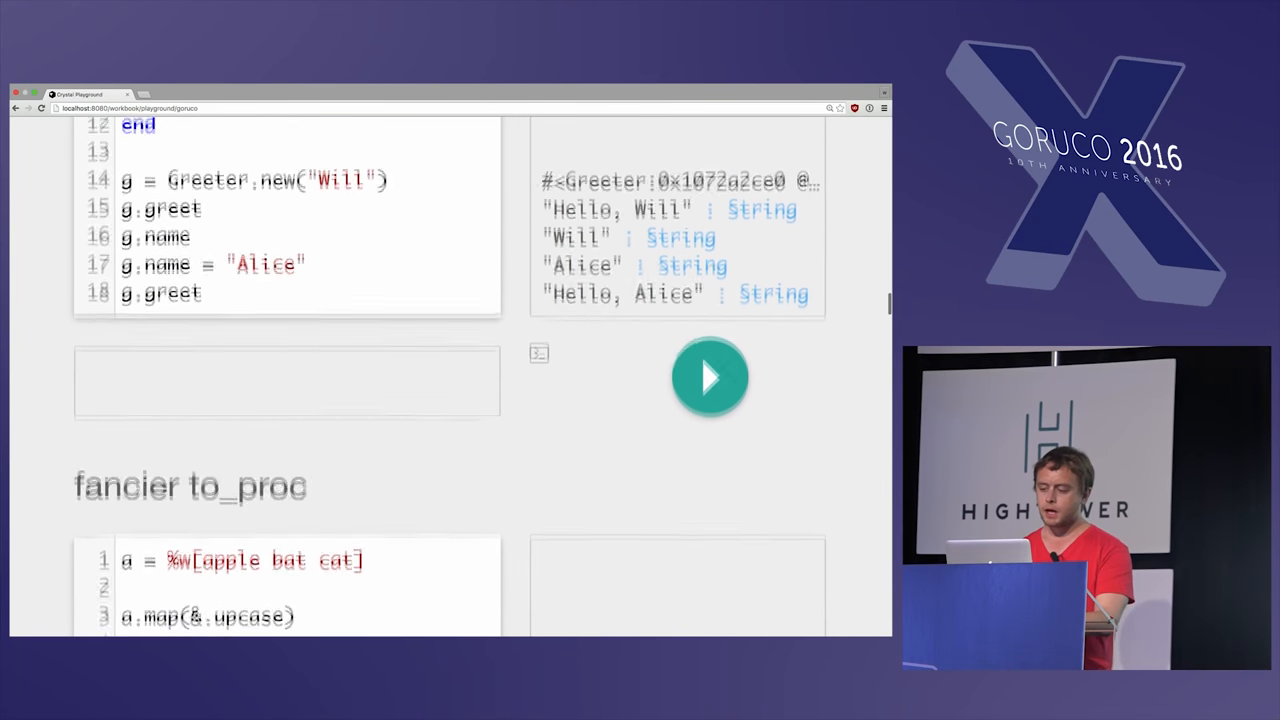
Step: Run the fancier to_proc cell showing upcased, reversed and sorted word arrays, pointing at the upcase mapping
{"action": "scroll", "scroll_direction": "down", "scroll_amount": 3}
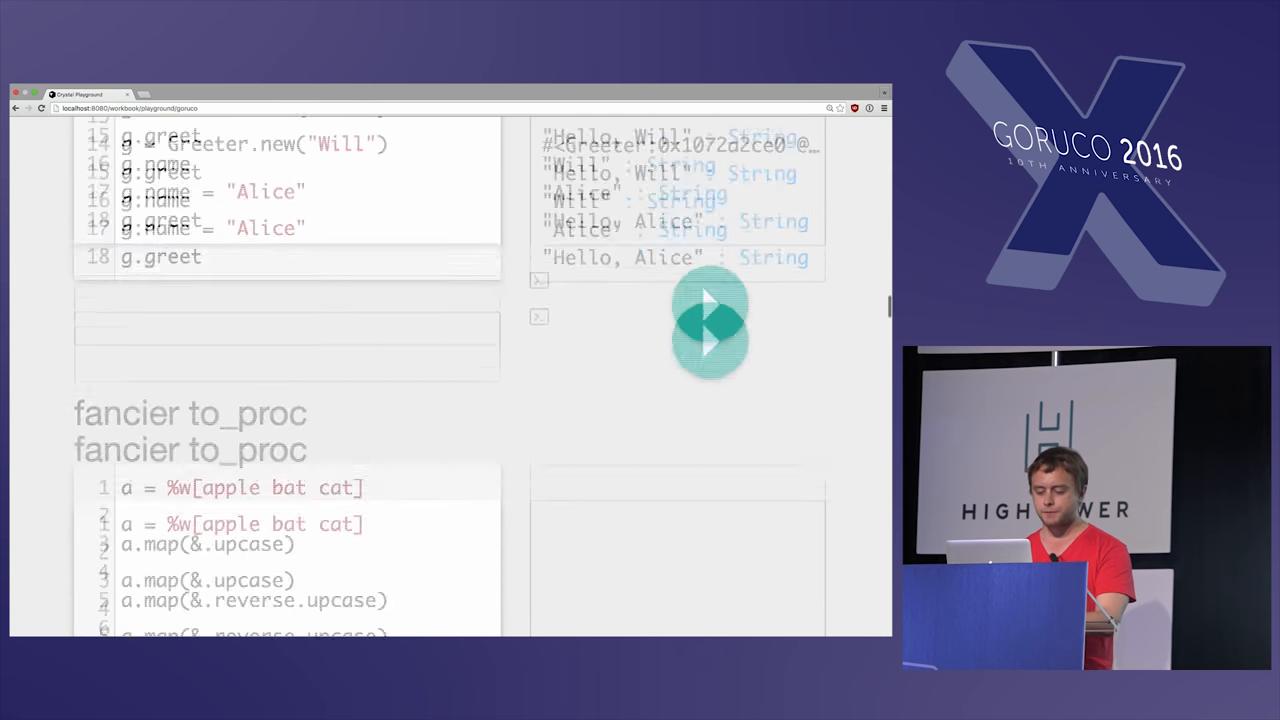
{"action": "scroll", "scroll_direction": "down", "scroll_amount": 3}
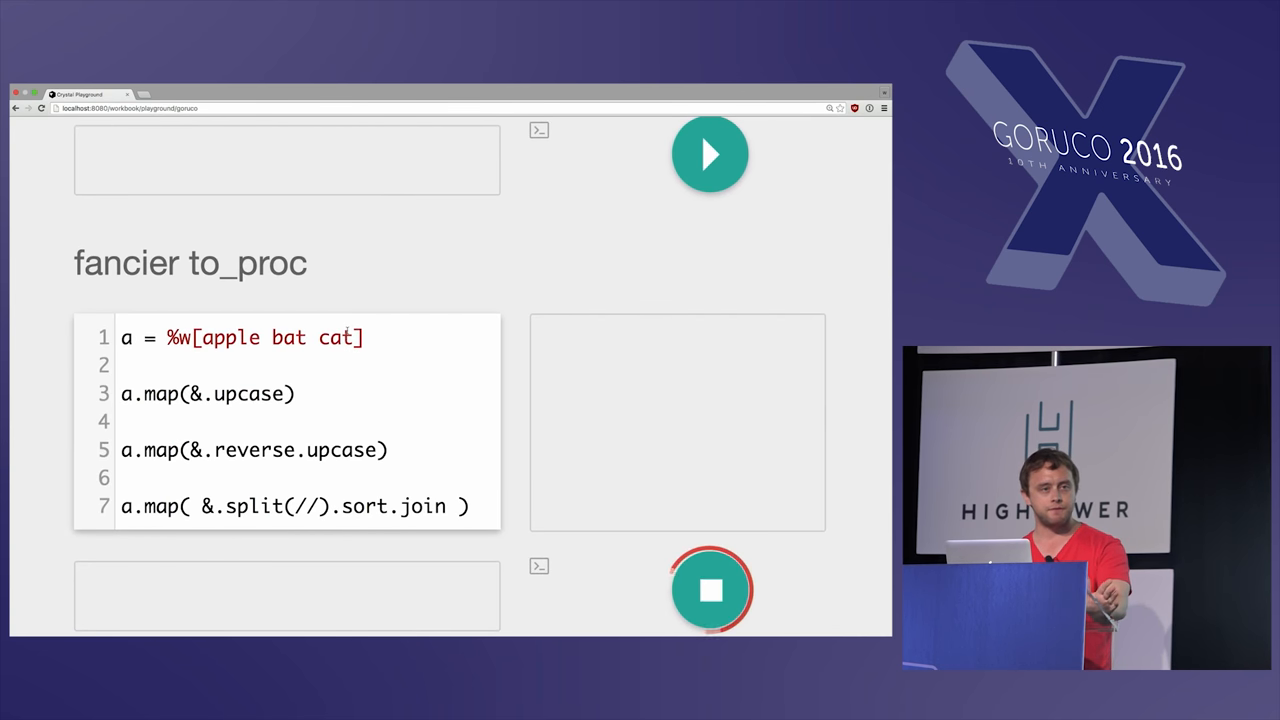
{"action": "left_click", "coordinate": [710, 588]}
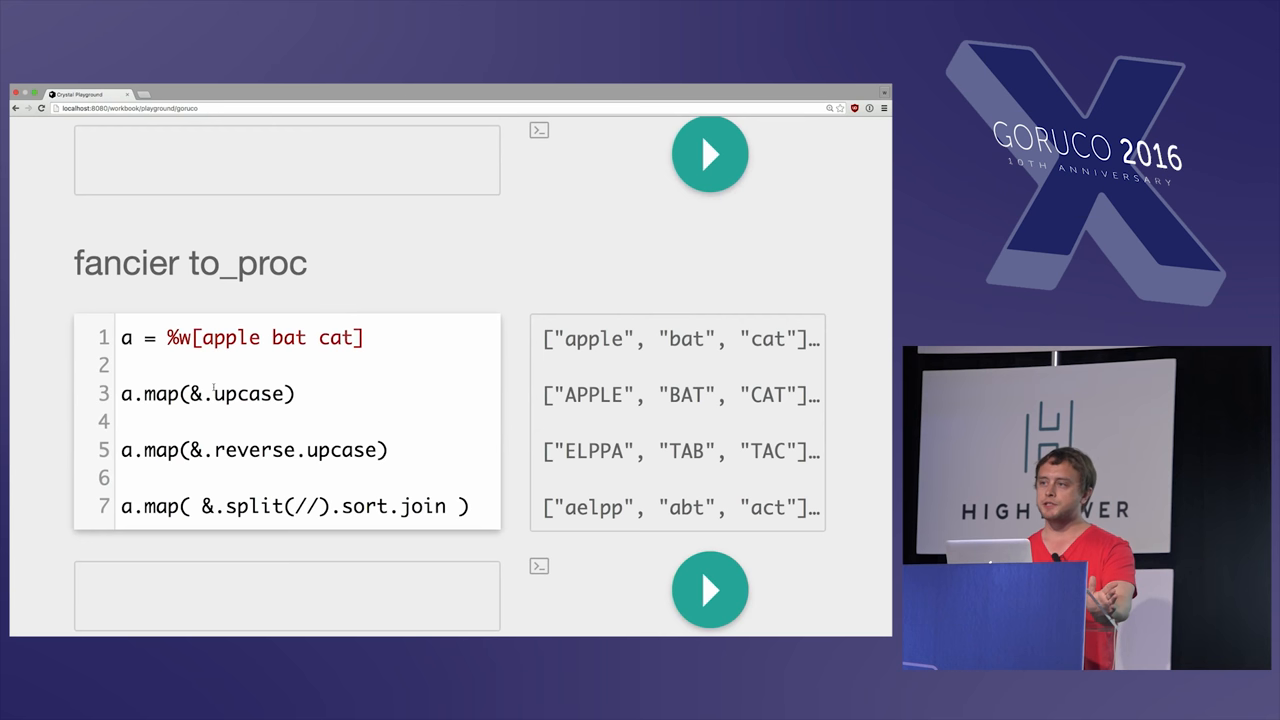
{"action": "left_click", "coordinate": [296, 392]}
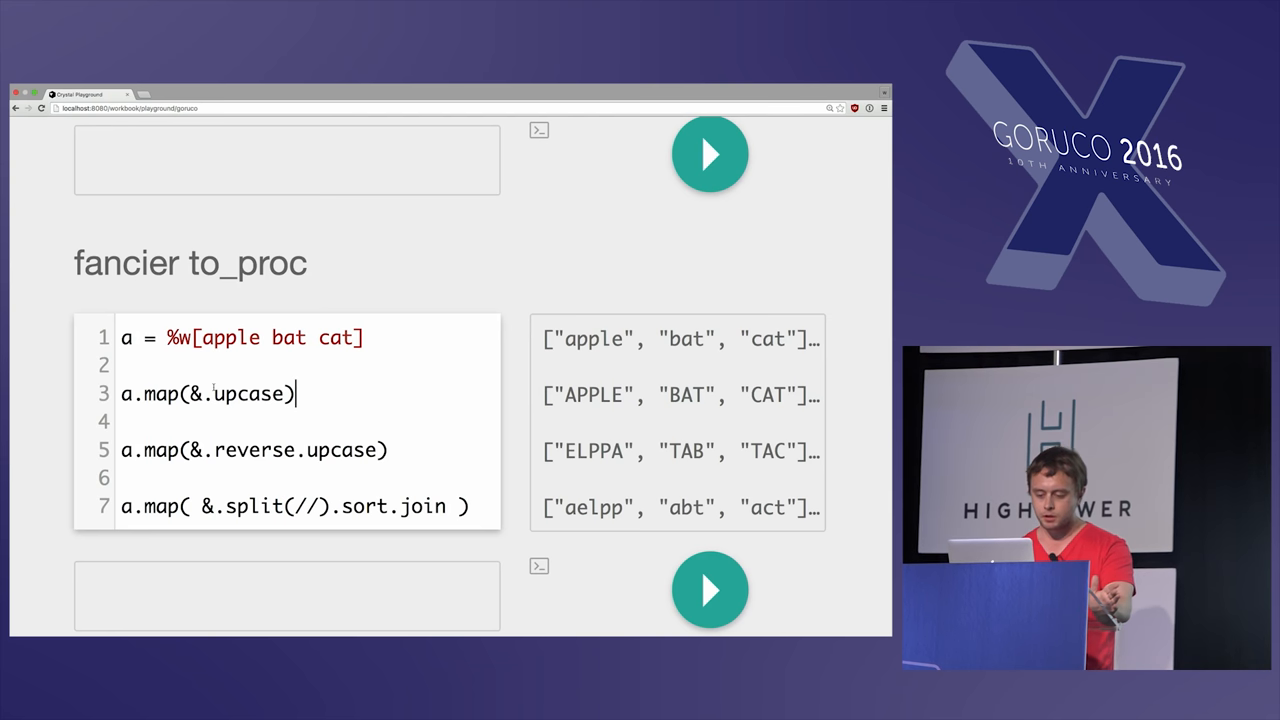
{"action": "scroll", "scroll_direction": "down", "scroll_amount": 3}
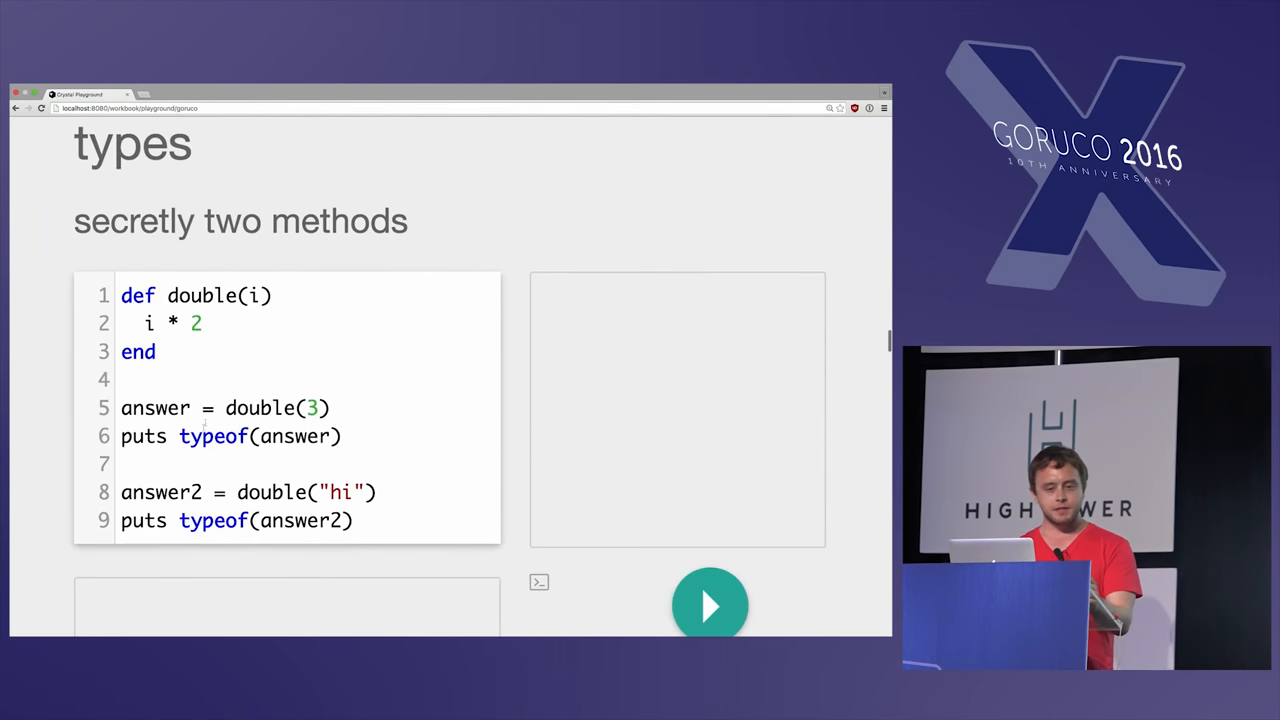
Step: Run the secretly two methods cell so double(3) is Int32 and double("hi") is String, then reach the union example
{"action": "left_click", "coordinate": [710, 604]}
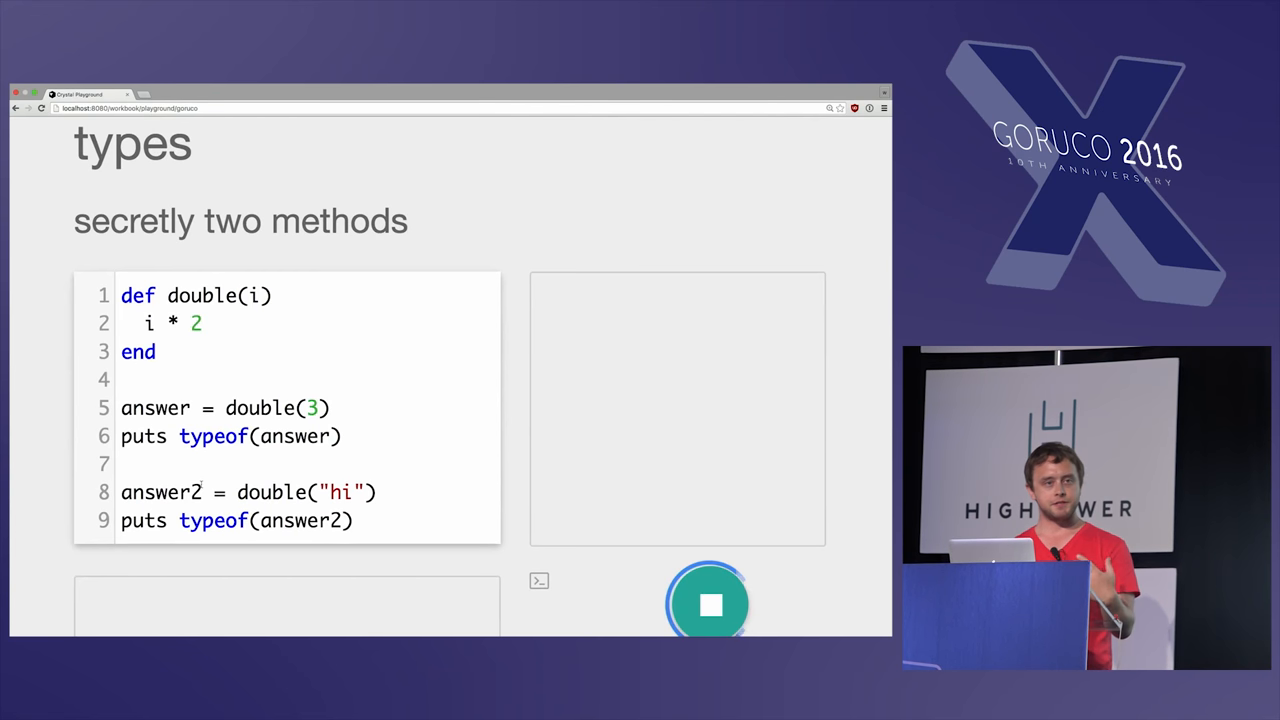
{"action": "left_click", "coordinate": [710, 604]}
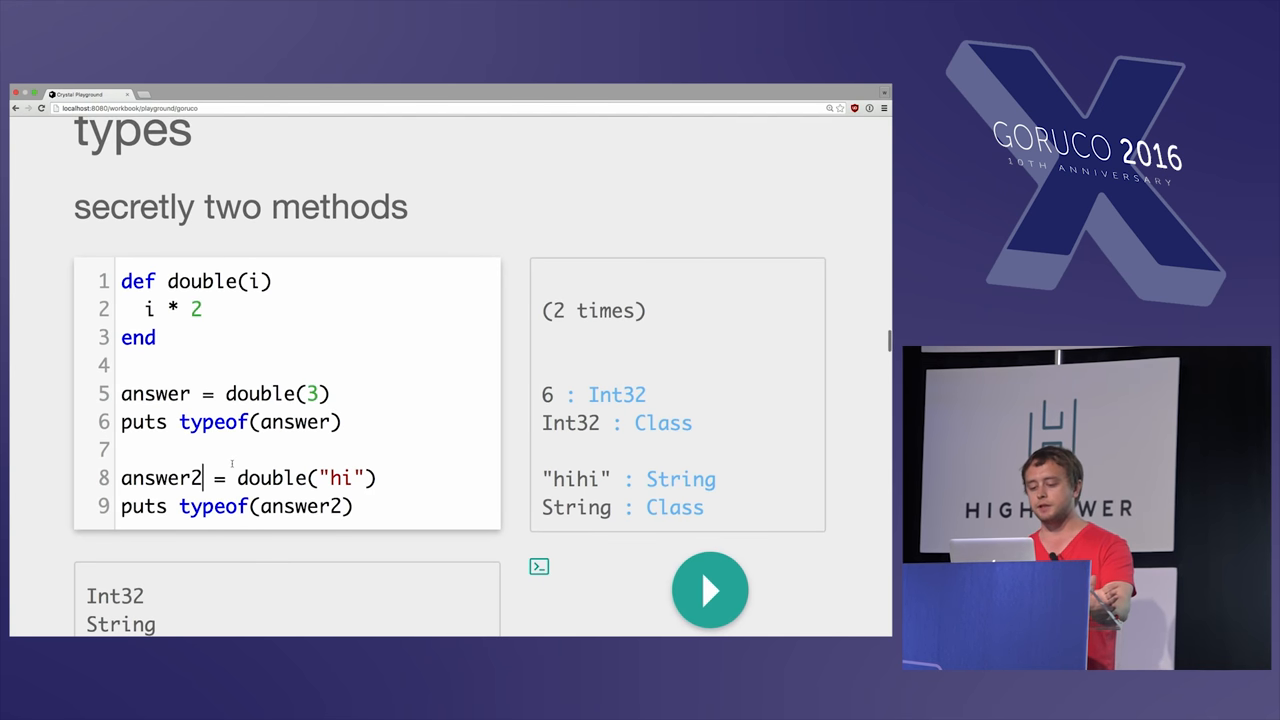
{"action": "double_click", "coordinate": [284, 420]}
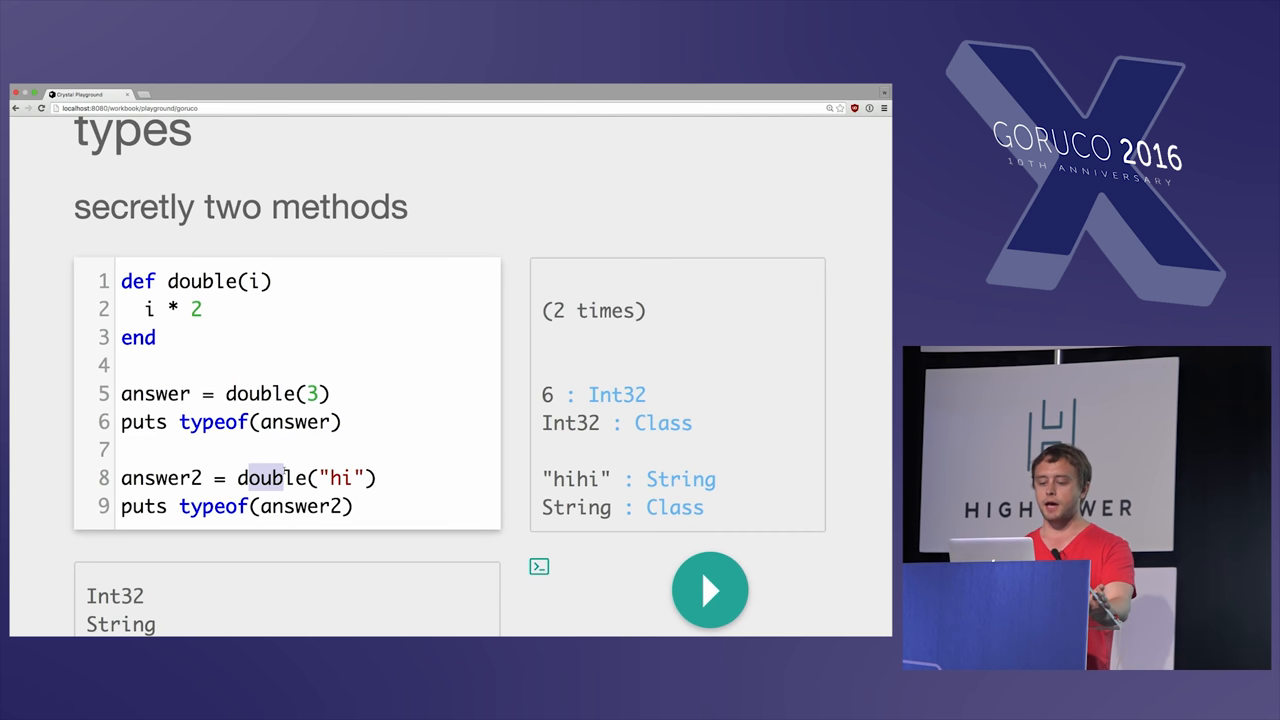
{"action": "scroll", "scroll_direction": "down", "scroll_amount": 3}
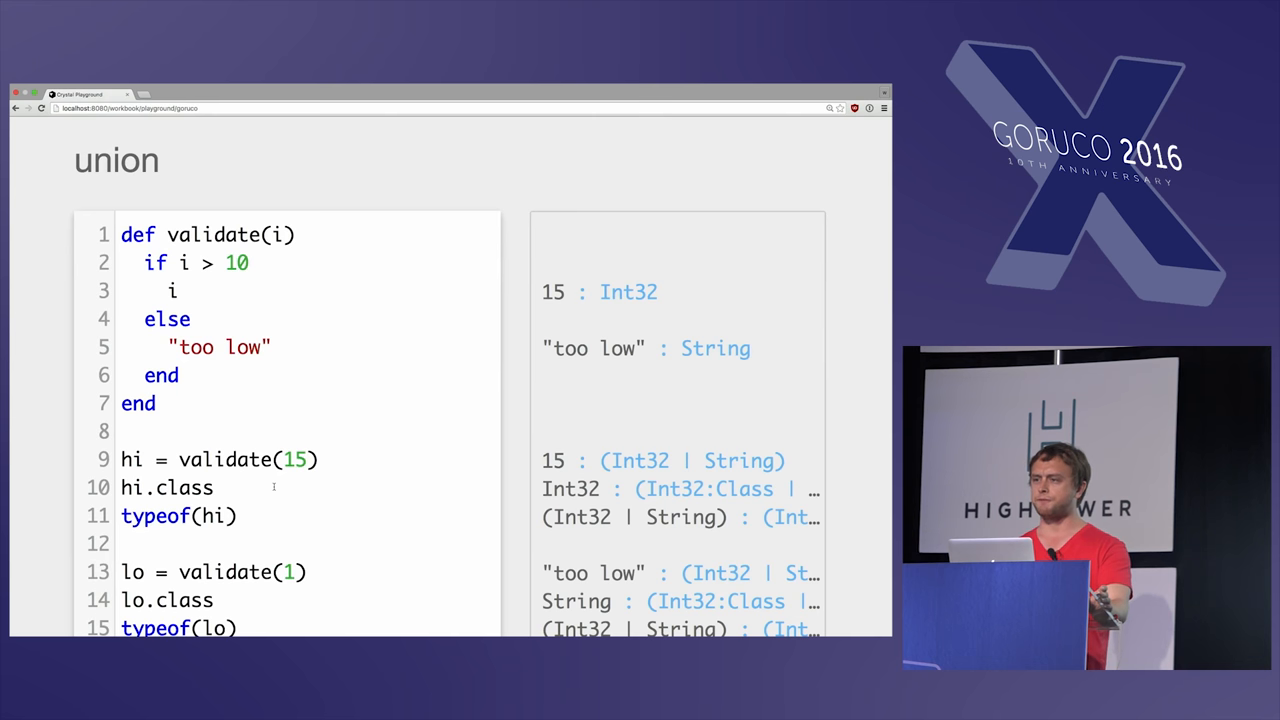
Step: Review the union example where hi doubles to 30, lo to 'too lowtoo low', and lo + 2 raises a no-overload error
{"action": "scroll", "scroll_direction": "up", "scroll_amount": 3}
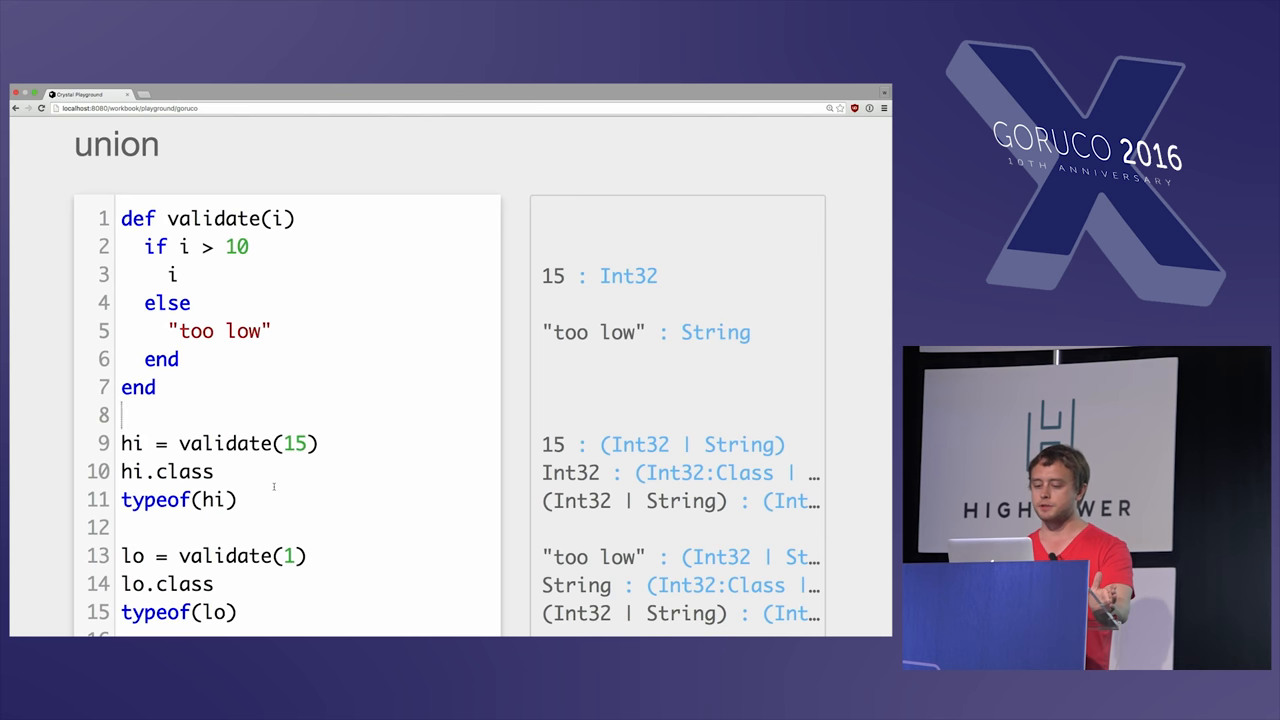
{"action": "scroll", "scroll_direction": "up", "scroll_amount": 3}
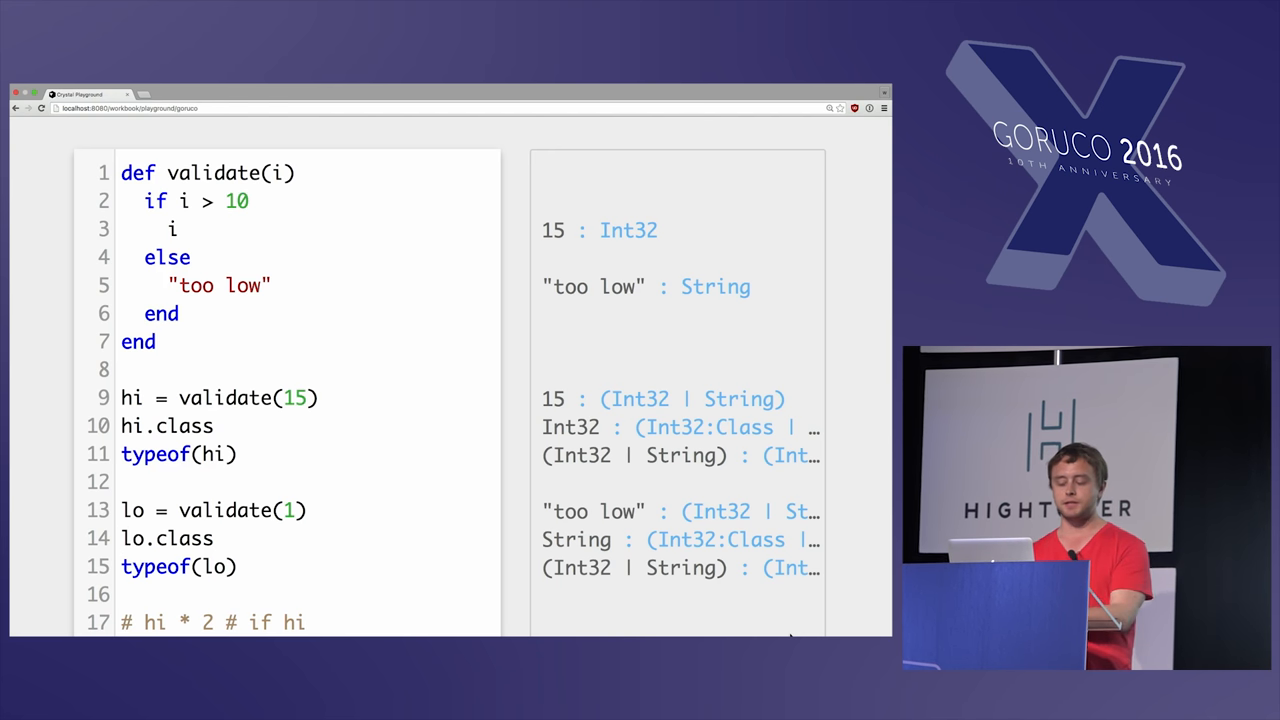
{"action": "scroll", "scroll_direction": "down", "scroll_amount": 3}
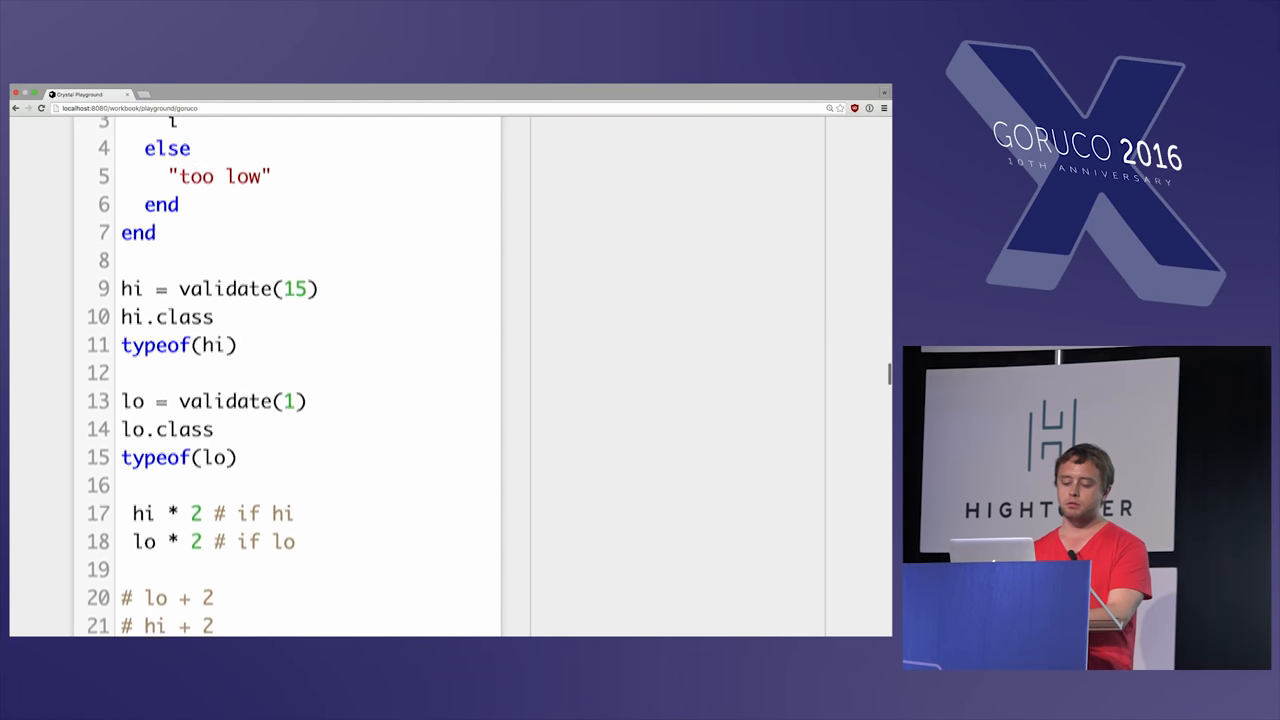
{"action": "scroll", "scroll_direction": "down", "scroll_amount": 3}
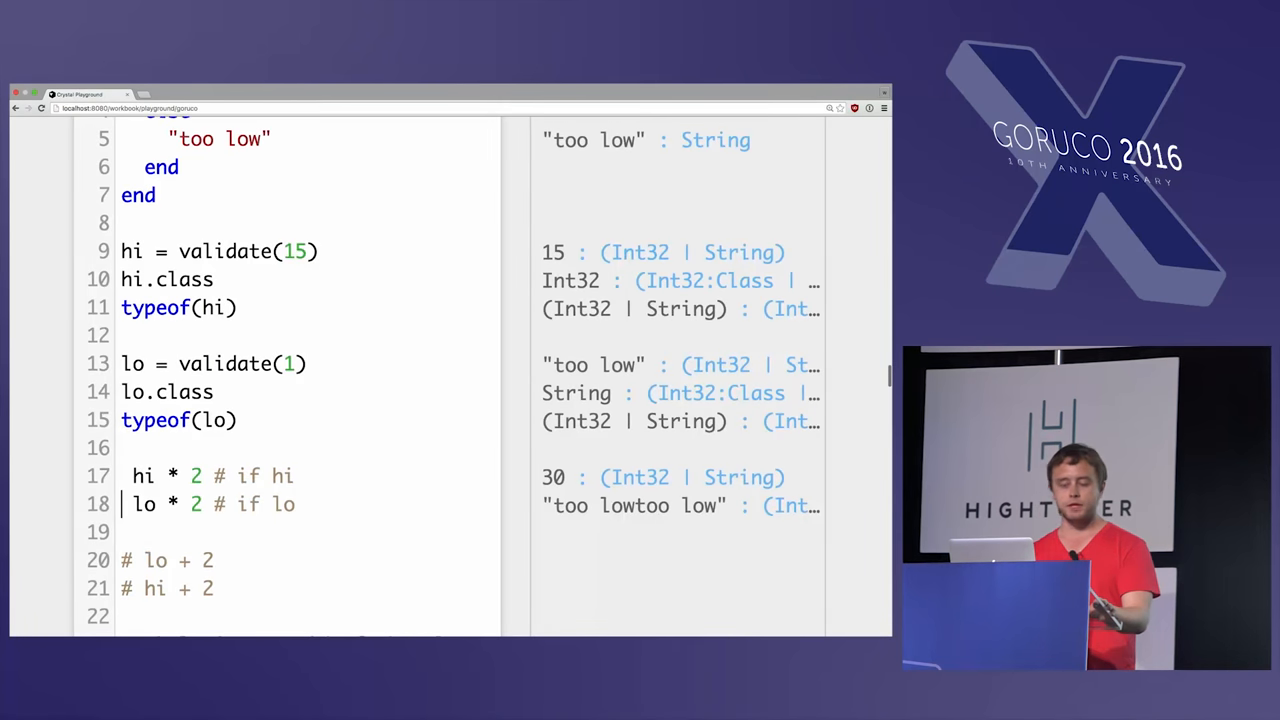
{"action": "scroll", "scroll_direction": "down", "scroll_amount": 3}
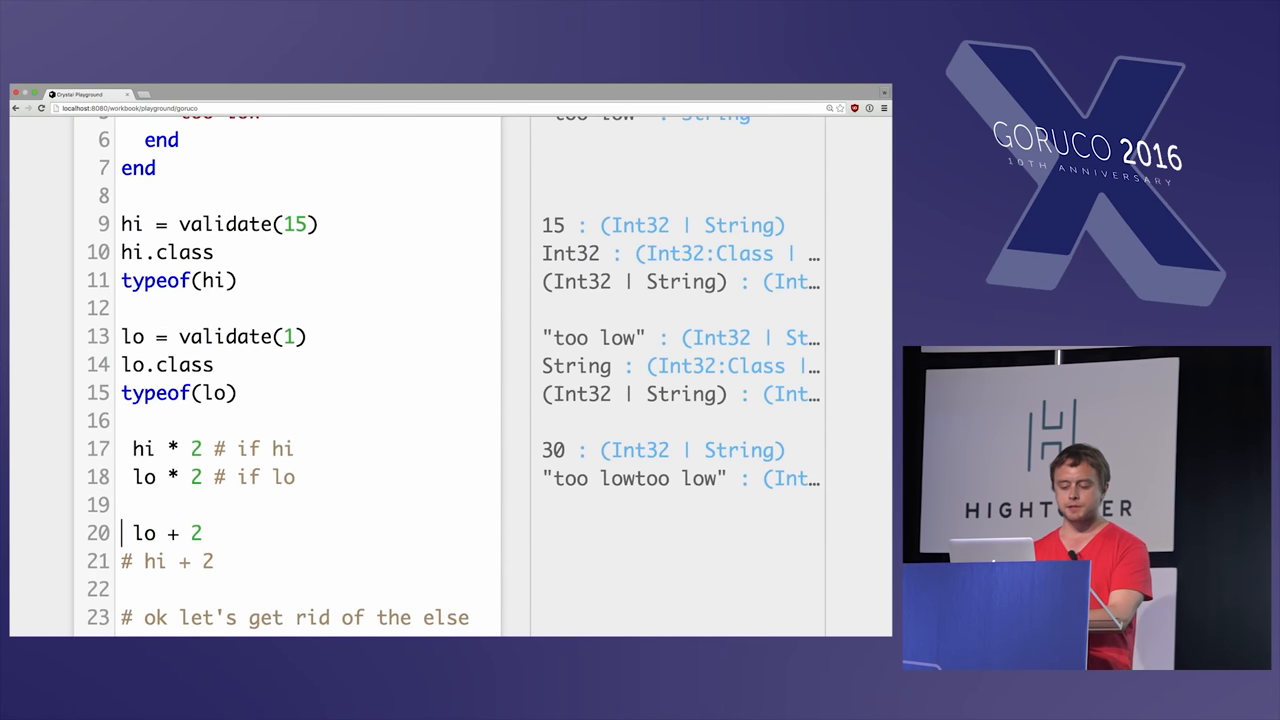
{"action": "scroll", "scroll_direction": "down", "scroll_amount": 3}
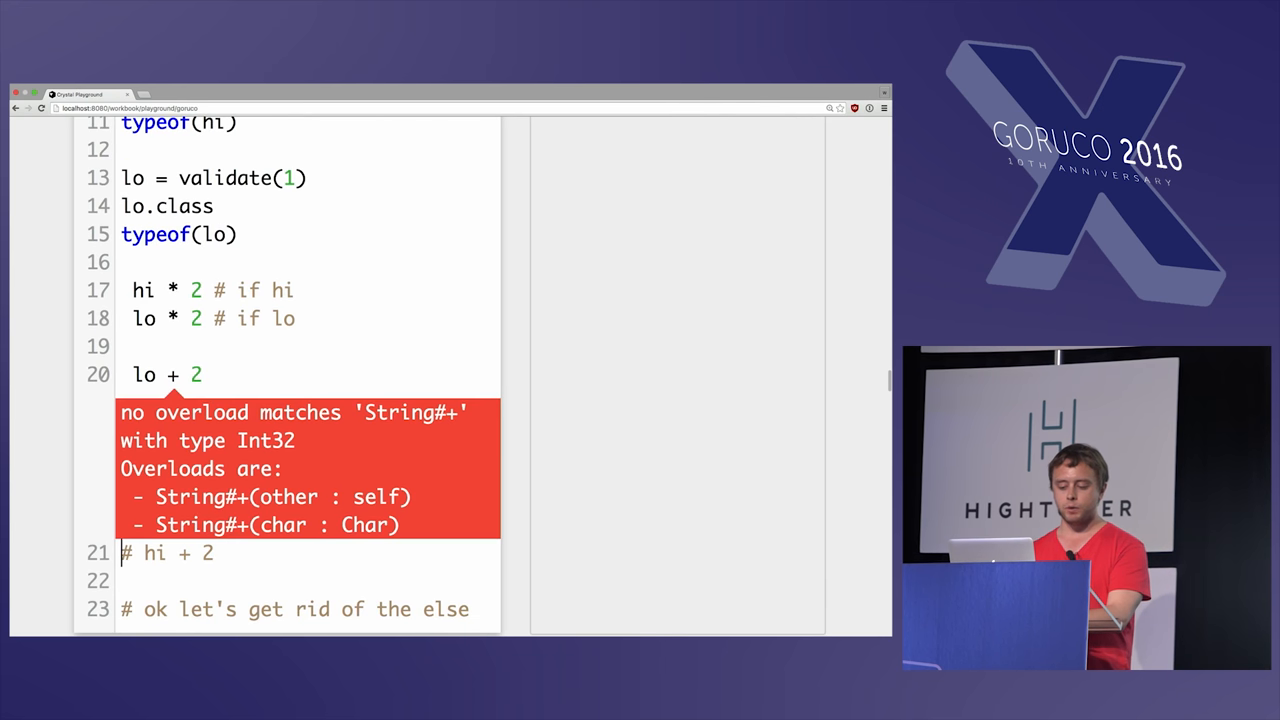
{"action": "mouse_move", "coordinate": [860, 510]}
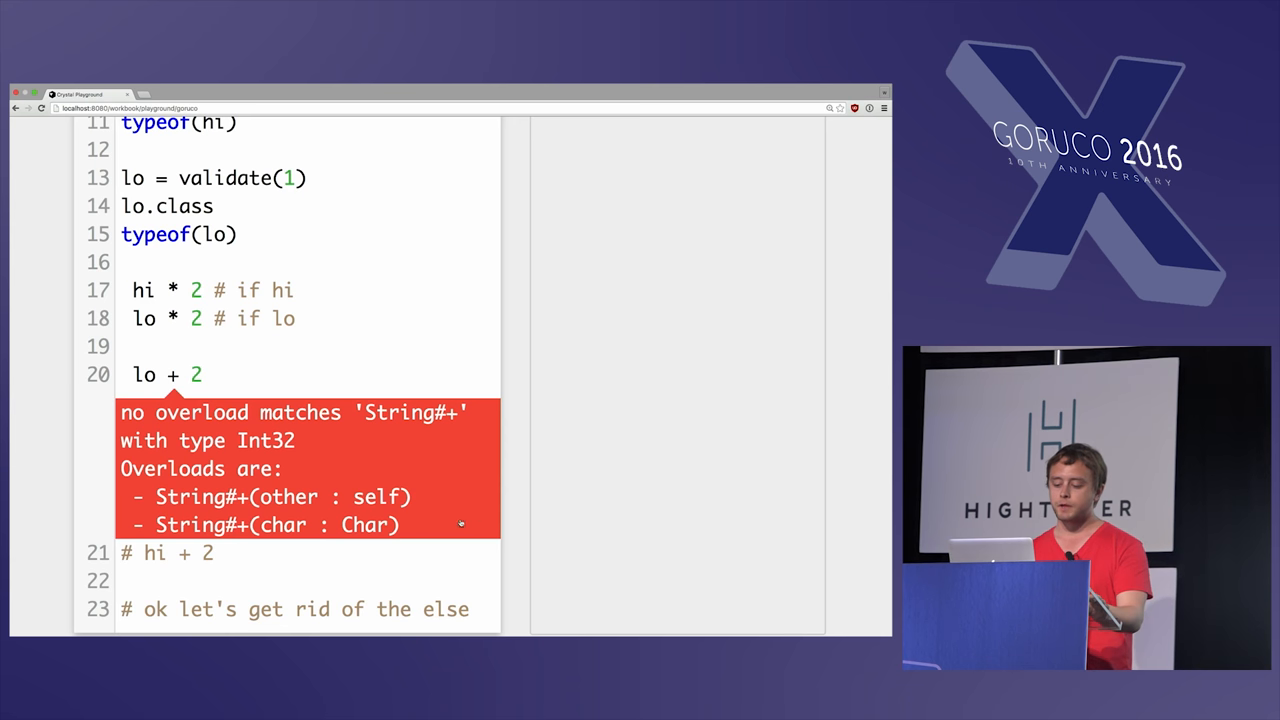
{"action": "scroll", "scroll_direction": "up", "scroll_amount": 3}
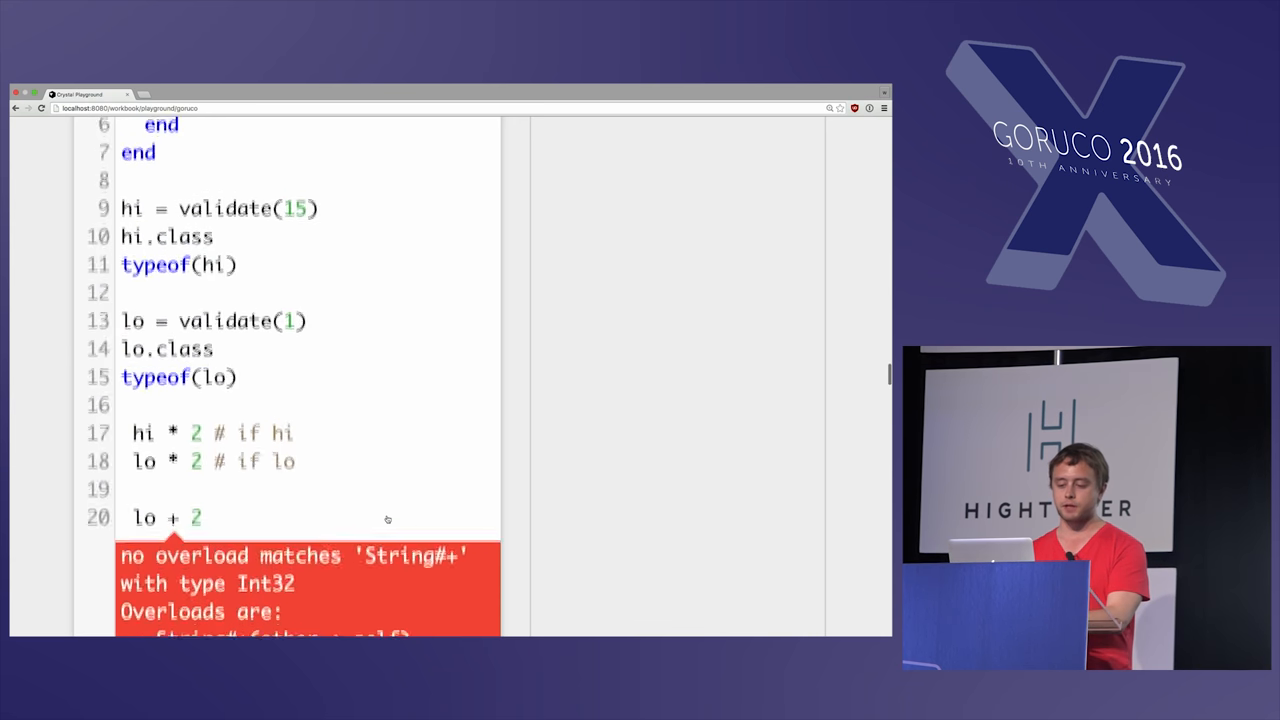
Step: Scroll past the hi * 2 undefined-method-for-Nil error to the overloading section
{"action": "scroll", "scroll_direction": "up", "scroll_amount": 3}
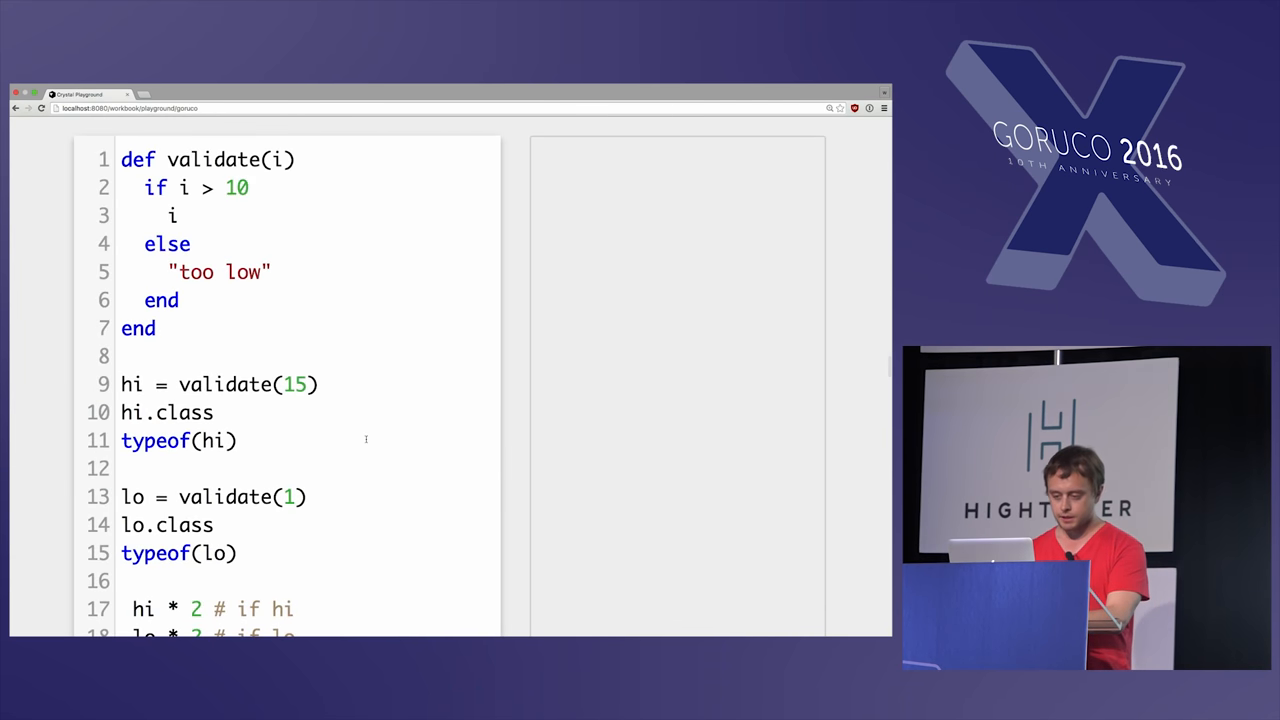
{"action": "scroll", "scroll_direction": "down", "scroll_amount": 3}
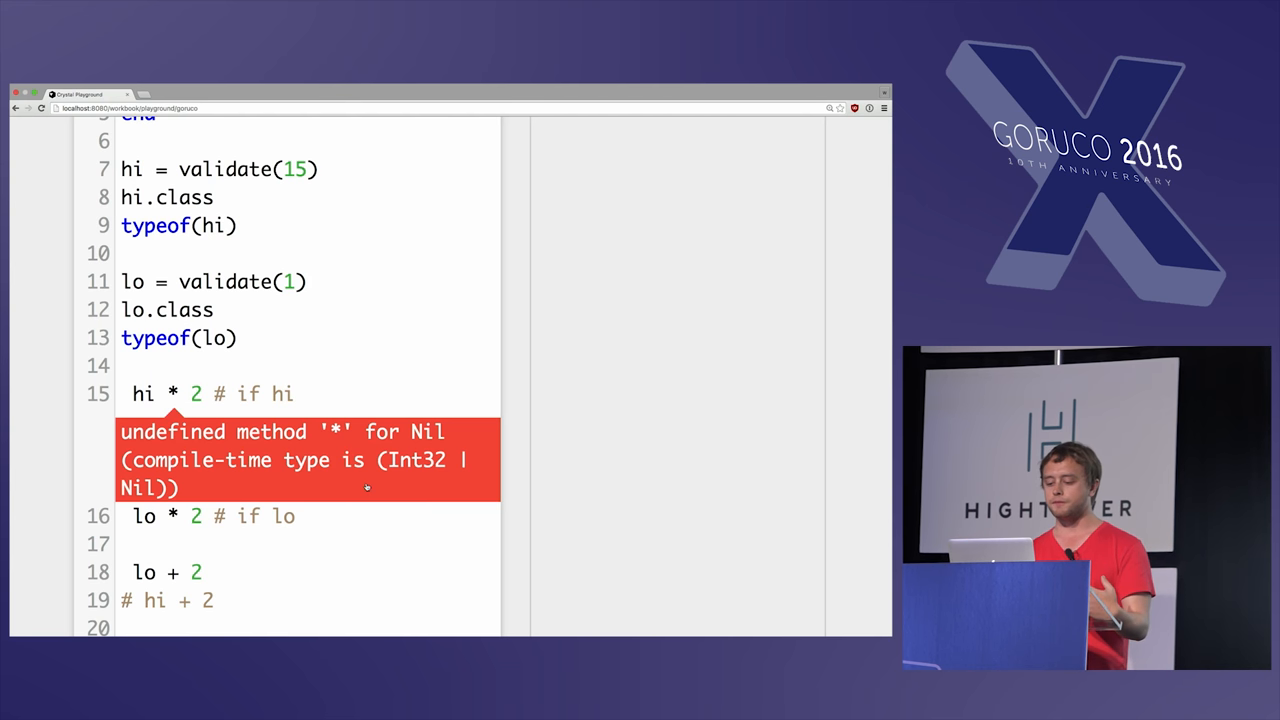
{"action": "scroll", "scroll_direction": "down", "scroll_amount": 3}
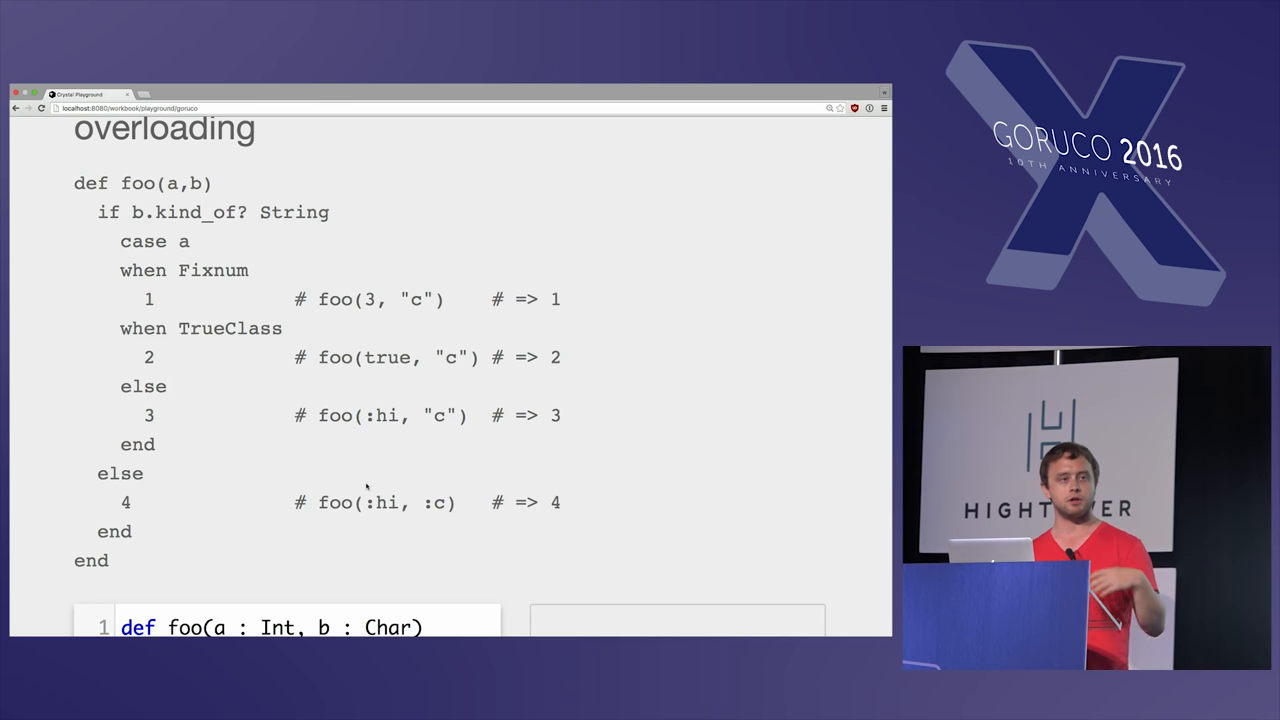
Step: Scroll through the four typed foo overloads and their calls on lines 17–20 to the macros heading
{"action": "scroll", "scroll_direction": "up", "scroll_amount": 3}
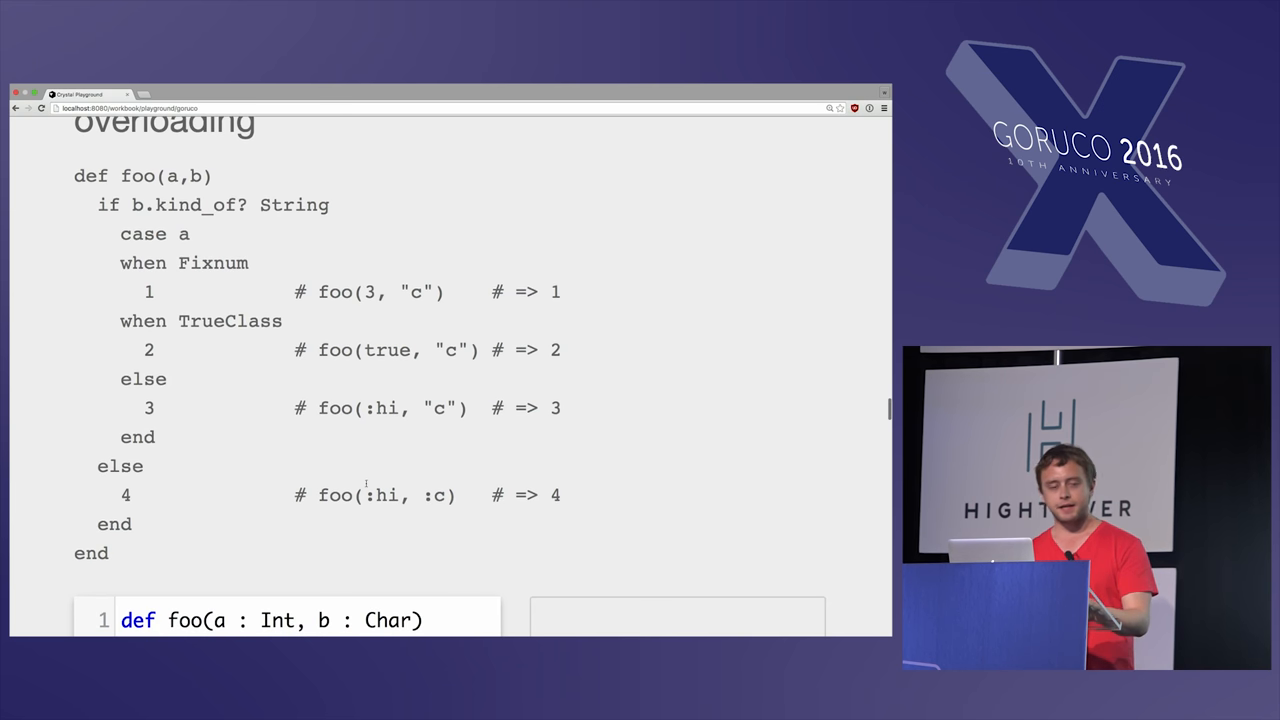
{"action": "scroll", "scroll_direction": "down", "scroll_amount": 3}
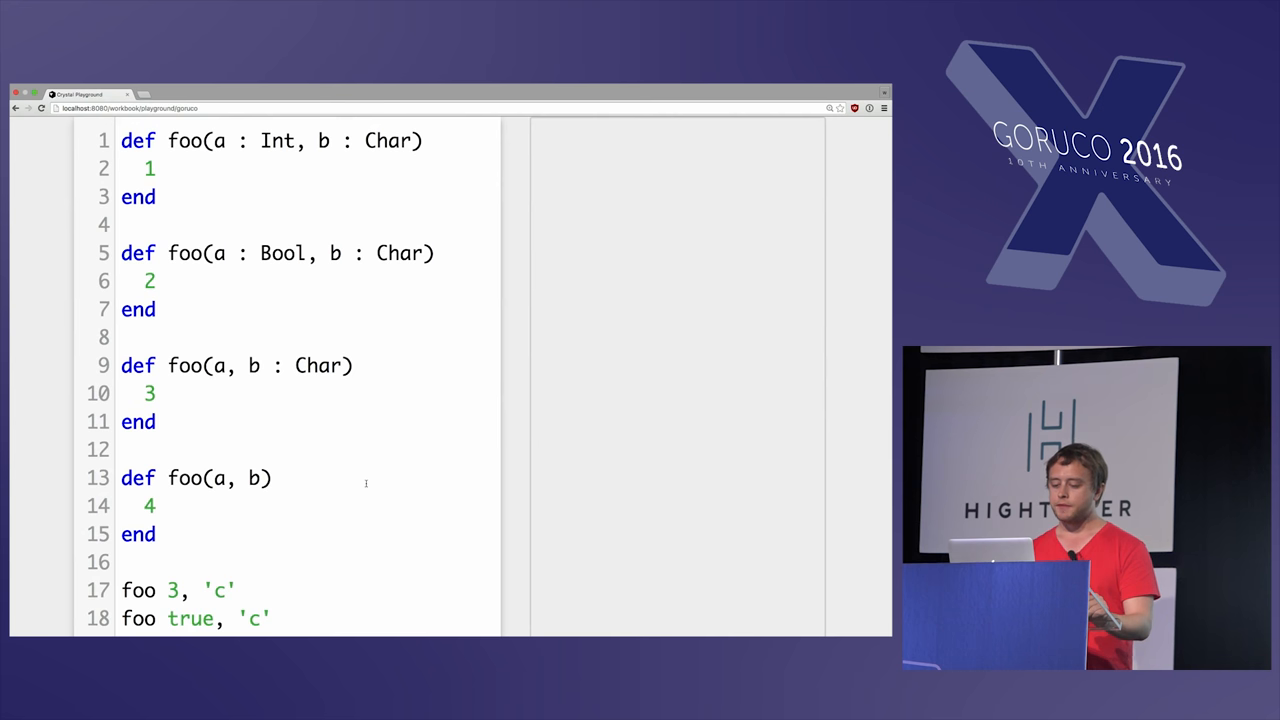
{"action": "scroll", "scroll_direction": "down", "scroll_amount": 3}
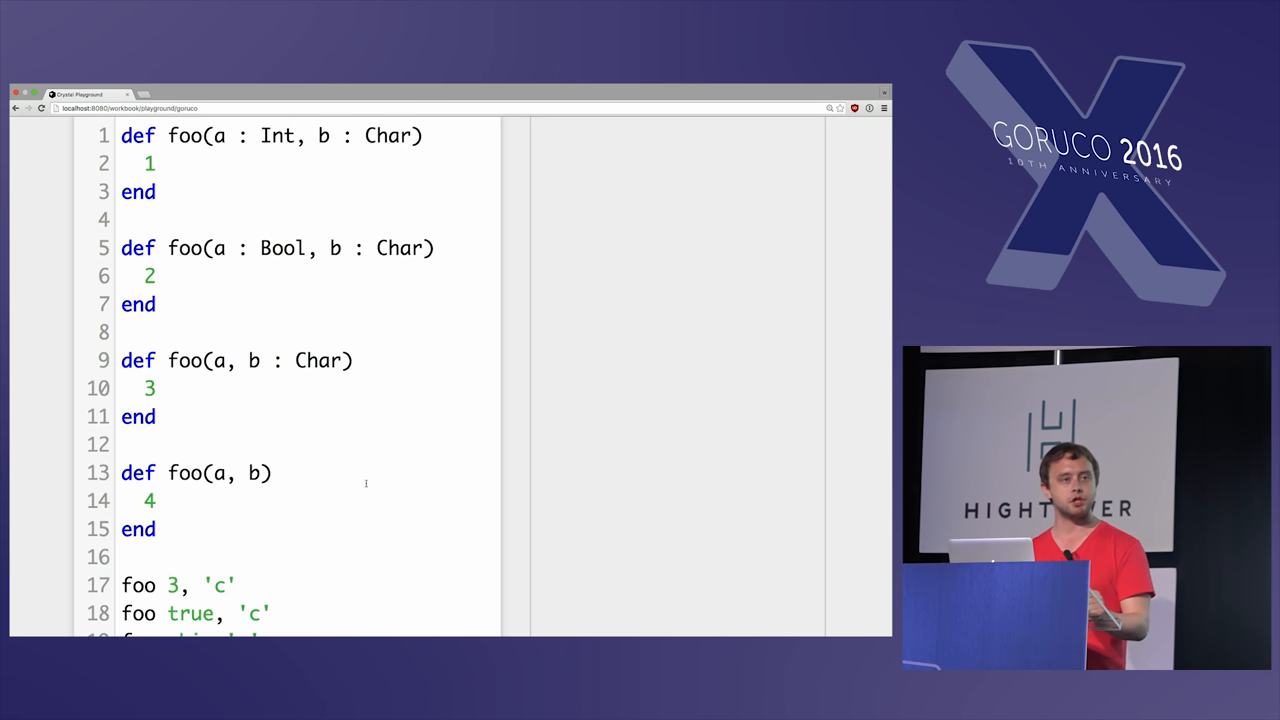
{"action": "scroll", "scroll_direction": "down", "scroll_amount": 3}
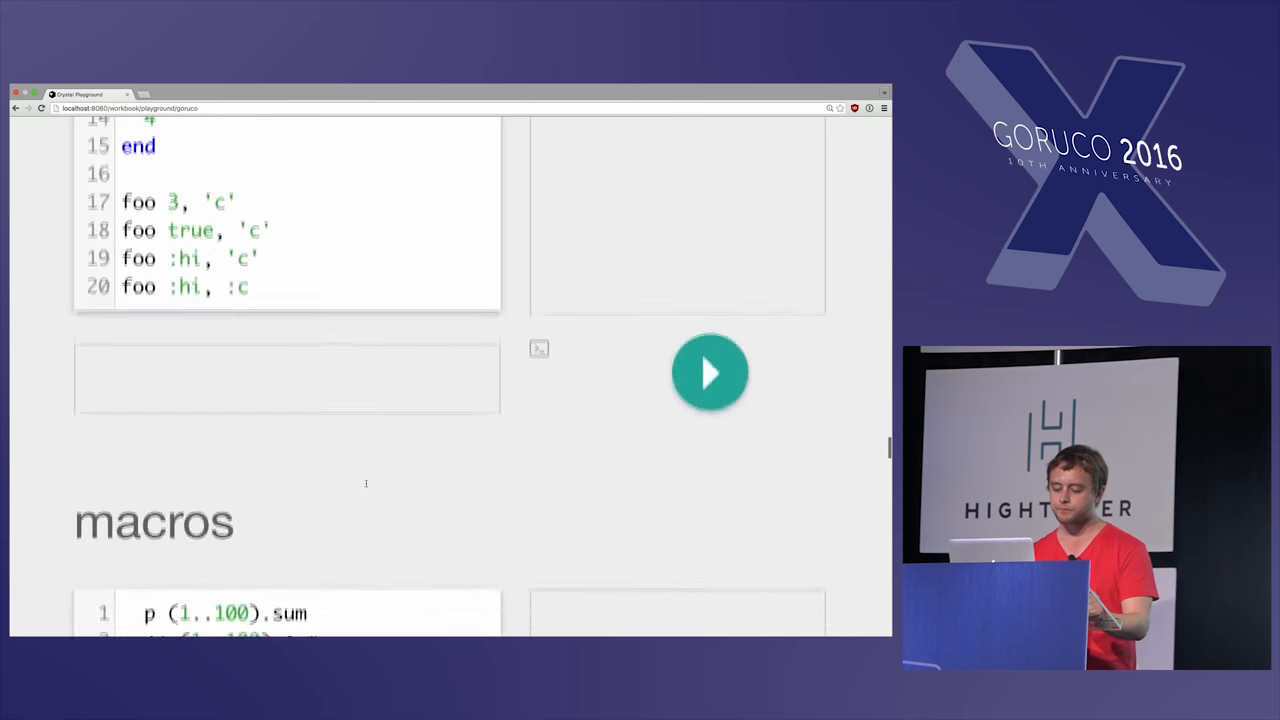
Step: Run the (1..100).sum macro example printing 5050 and continue to the LibPQ linking example
{"action": "scroll", "scroll_direction": "down", "scroll_amount": 3}
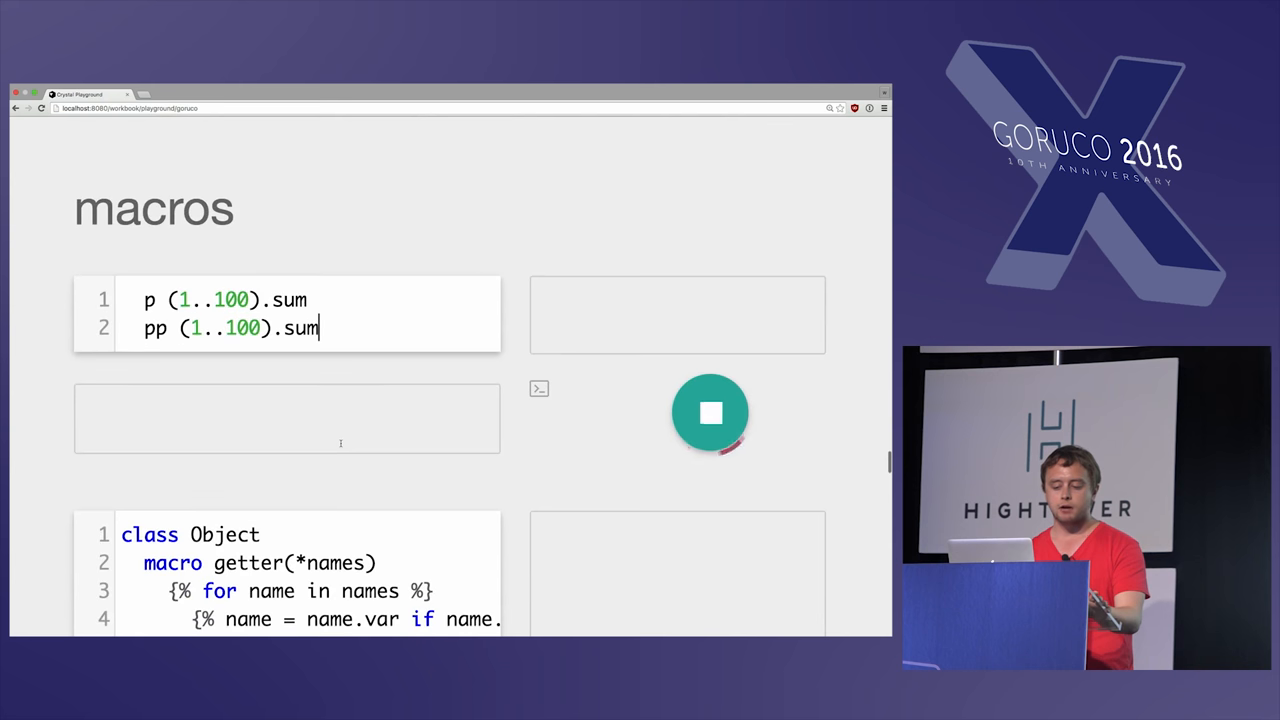
{"action": "left_click", "coordinate": [710, 412]}
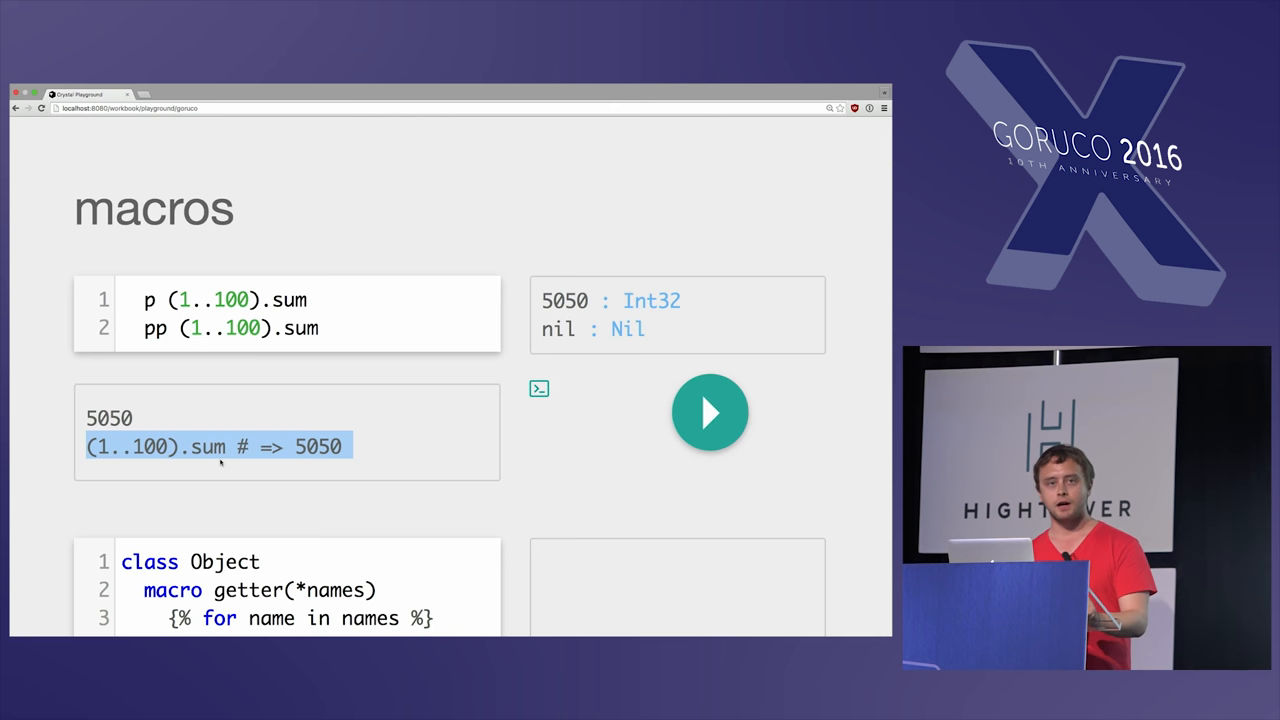
{"action": "scroll", "scroll_direction": "down", "scroll_amount": 3}
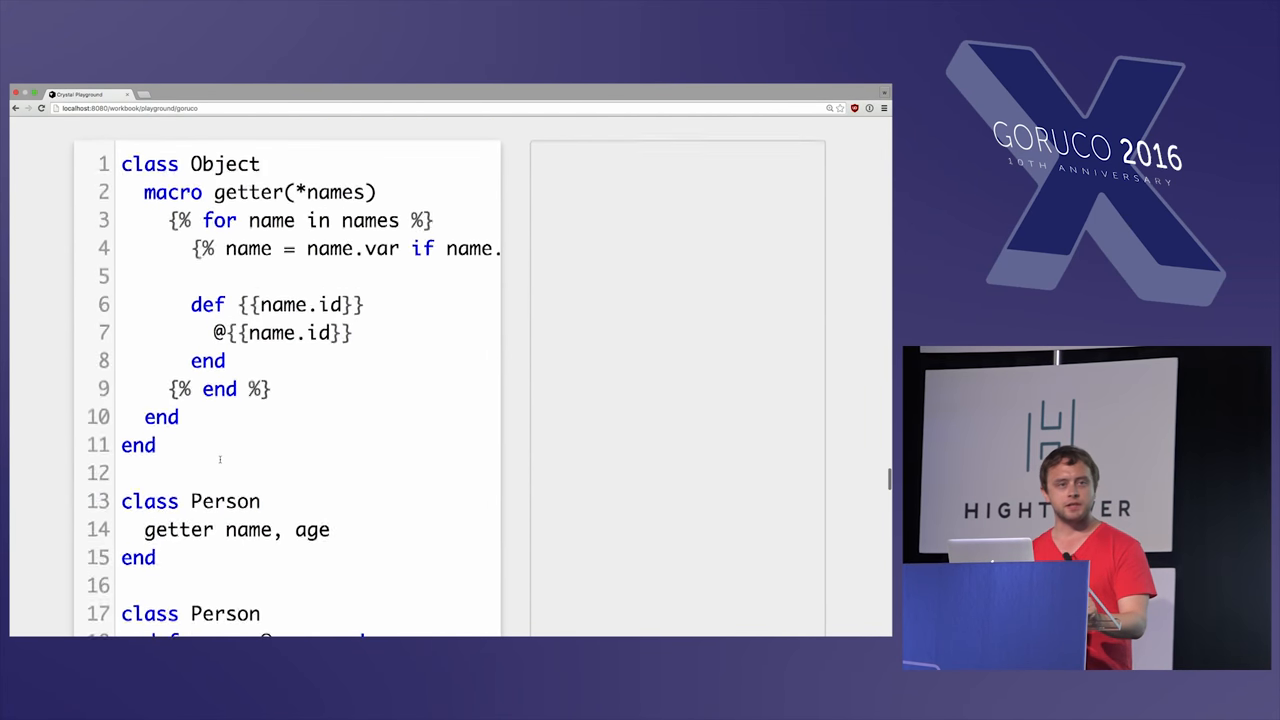
{"action": "scroll", "scroll_direction": "down", "scroll_amount": 3}
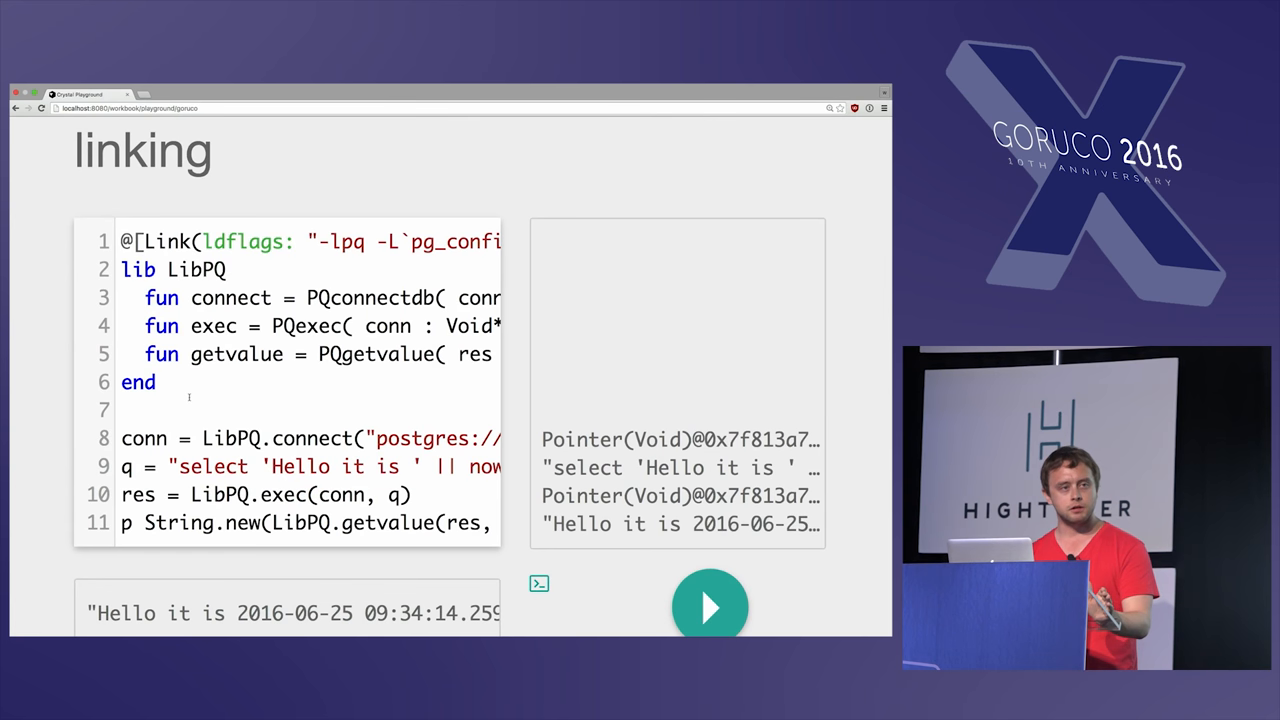
Step: Prefix the SQL query greeting with 'asdf ' so it returns 'asdf Hello it is 2016-06-25…'
{"action": "left_click", "coordinate": [124, 408]}
{"action": "type", "text": "asdf "}
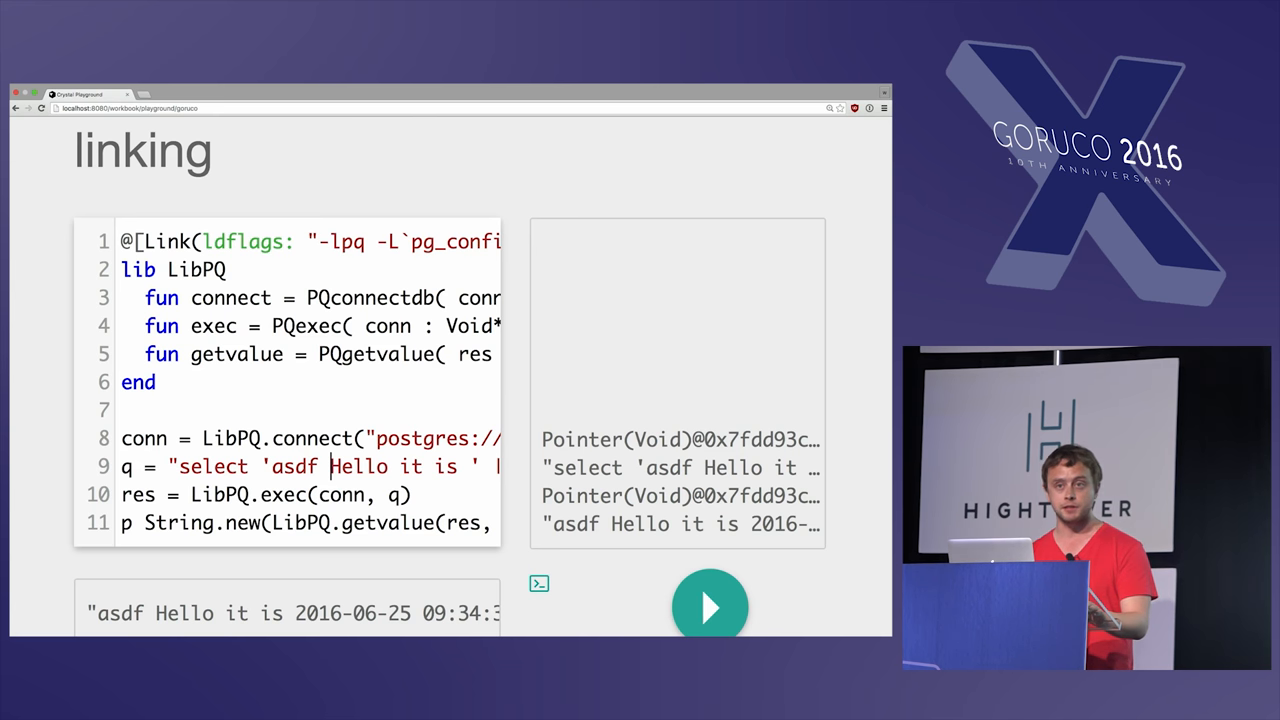
{"action": "scroll", "scroll_direction": "down", "scroll_amount": 3}
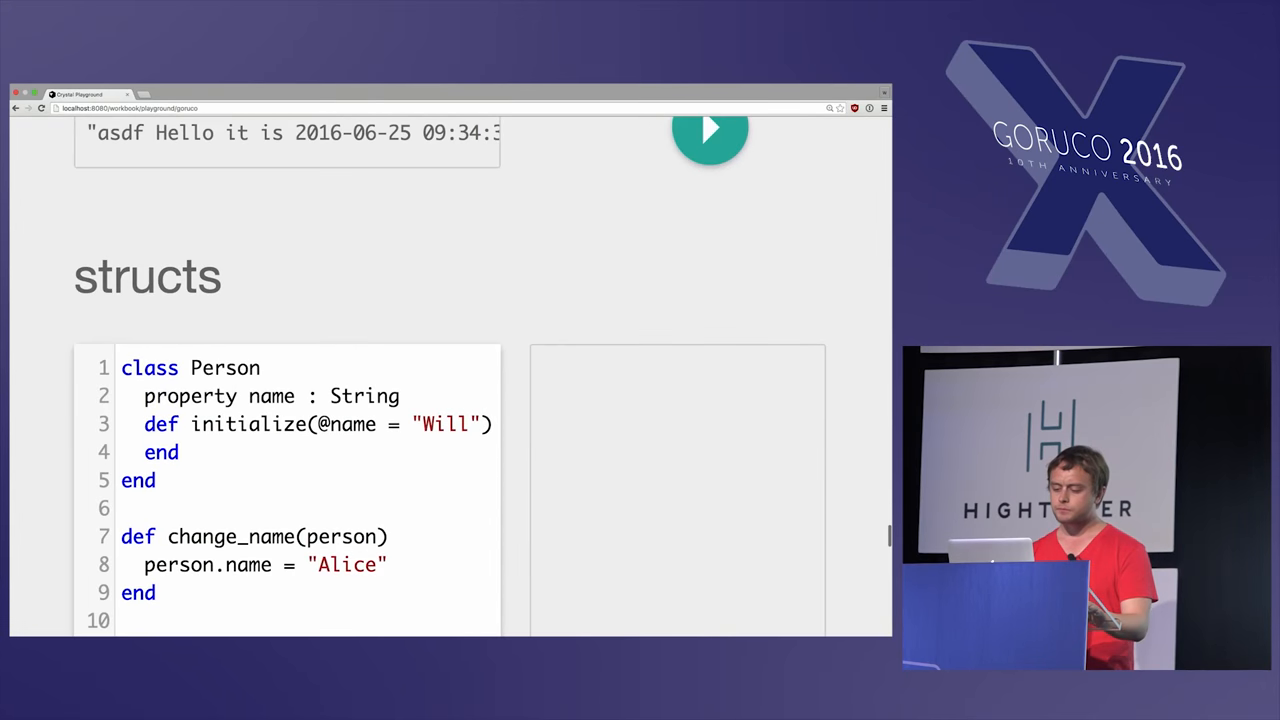
Step: Run the Person class example, then change 'class' to 'struct' so p.name stays "Will"
{"action": "scroll", "scroll_direction": "down", "scroll_amount": 3}
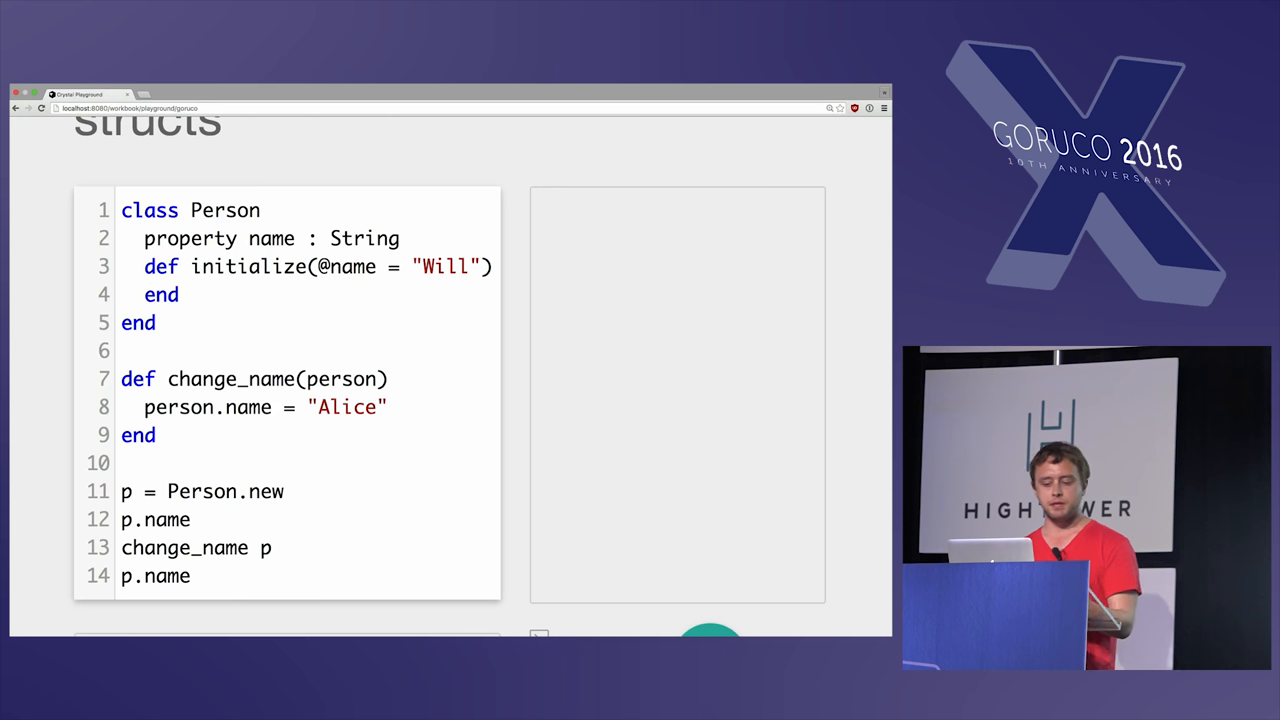
{"action": "left_click", "coordinate": [160, 436]}
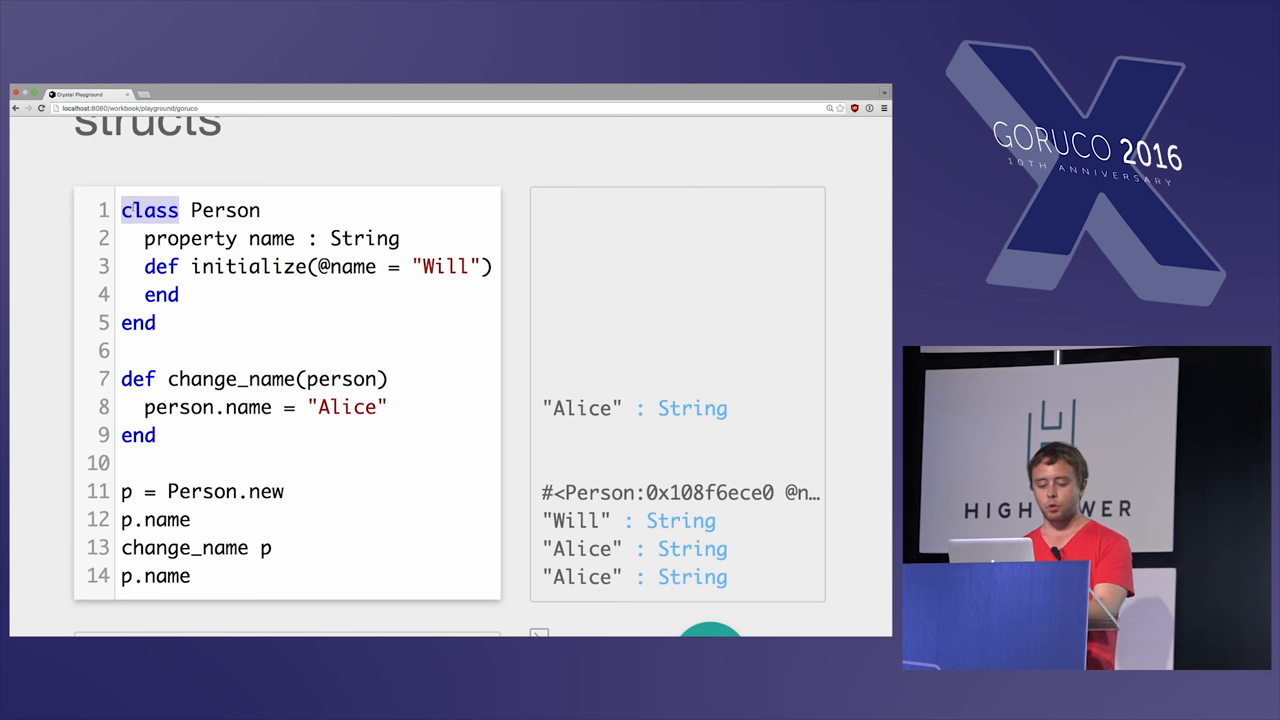
{"action": "type", "text": "stru"}
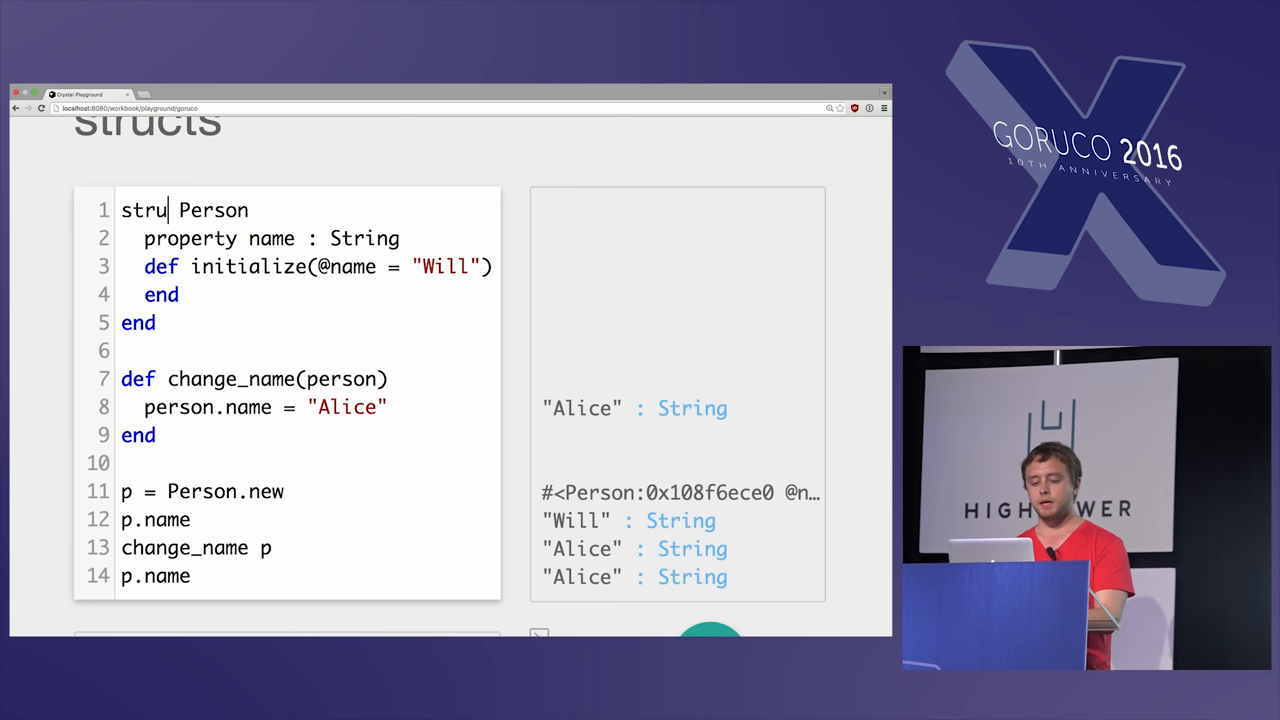
{"action": "type", "text": "ct"}
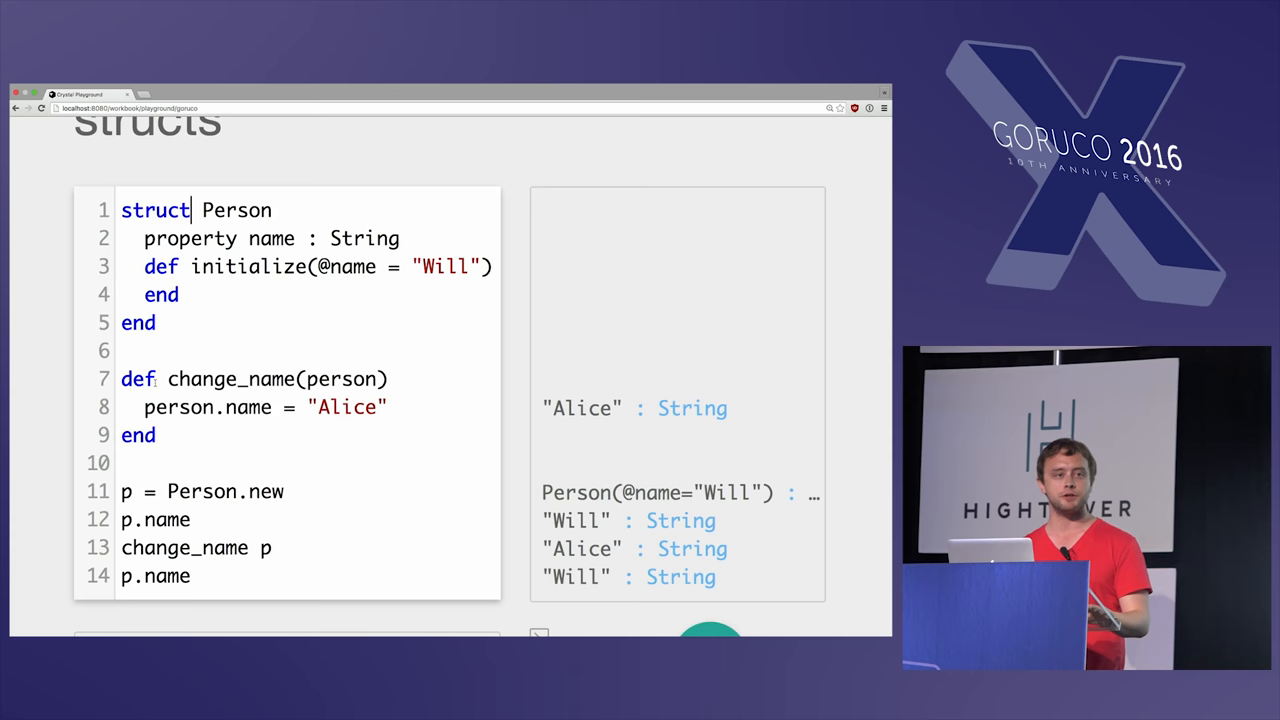
{"action": "scroll", "scroll_direction": "down", "scroll_amount": 3}
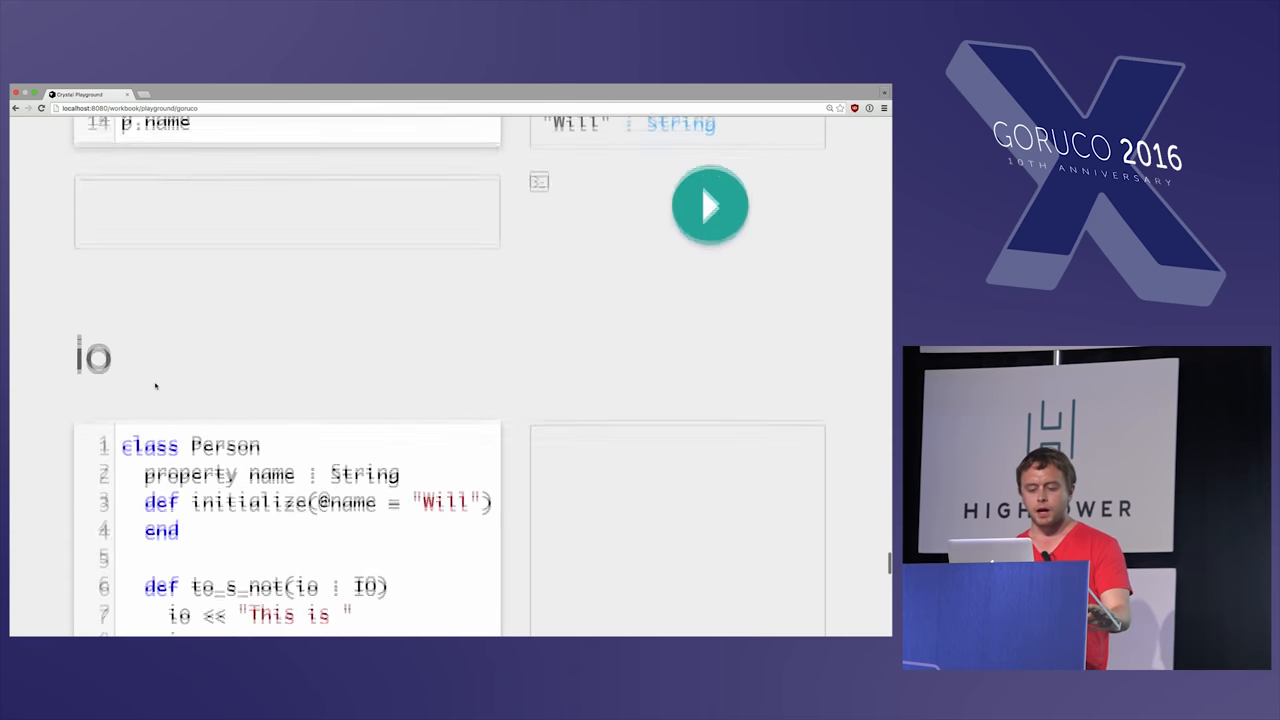
Step: Scroll through the io example's '3*3 is 9 ok' outputs down to the concurrency heading
{"action": "scroll", "scroll_direction": "down", "scroll_amount": 3}
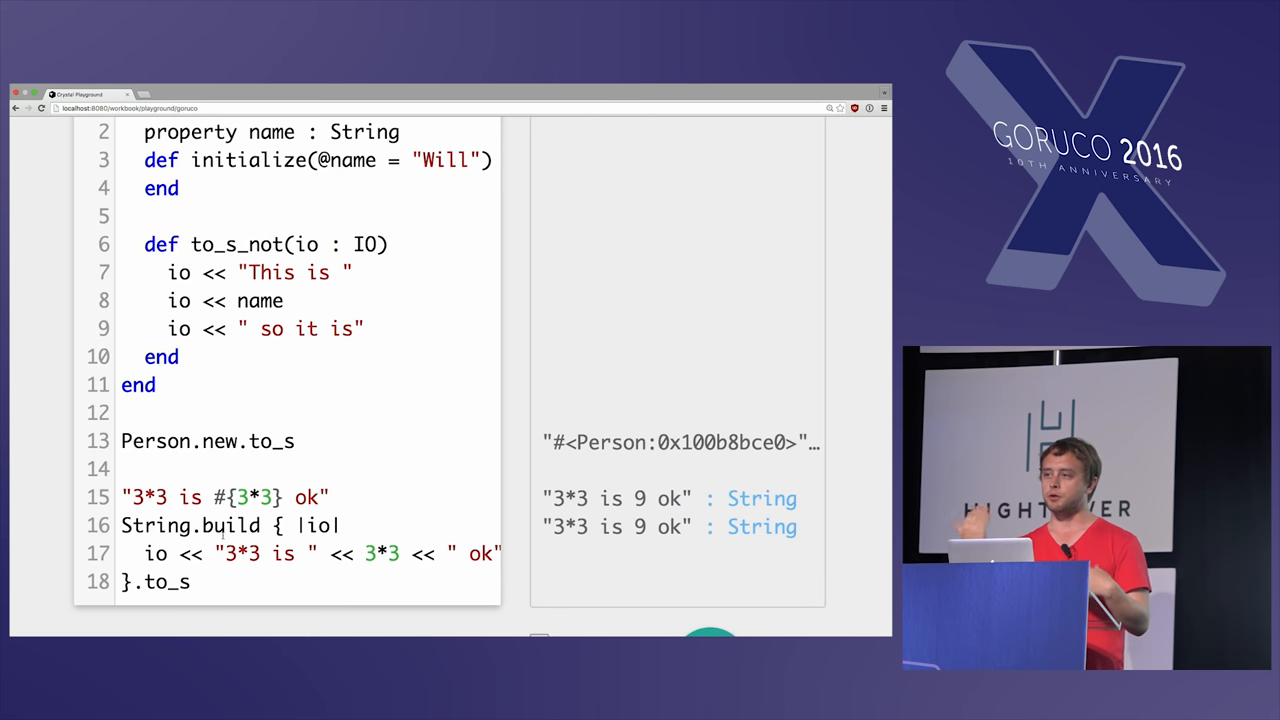
{"action": "scroll", "scroll_direction": "down", "scroll_amount": 3}
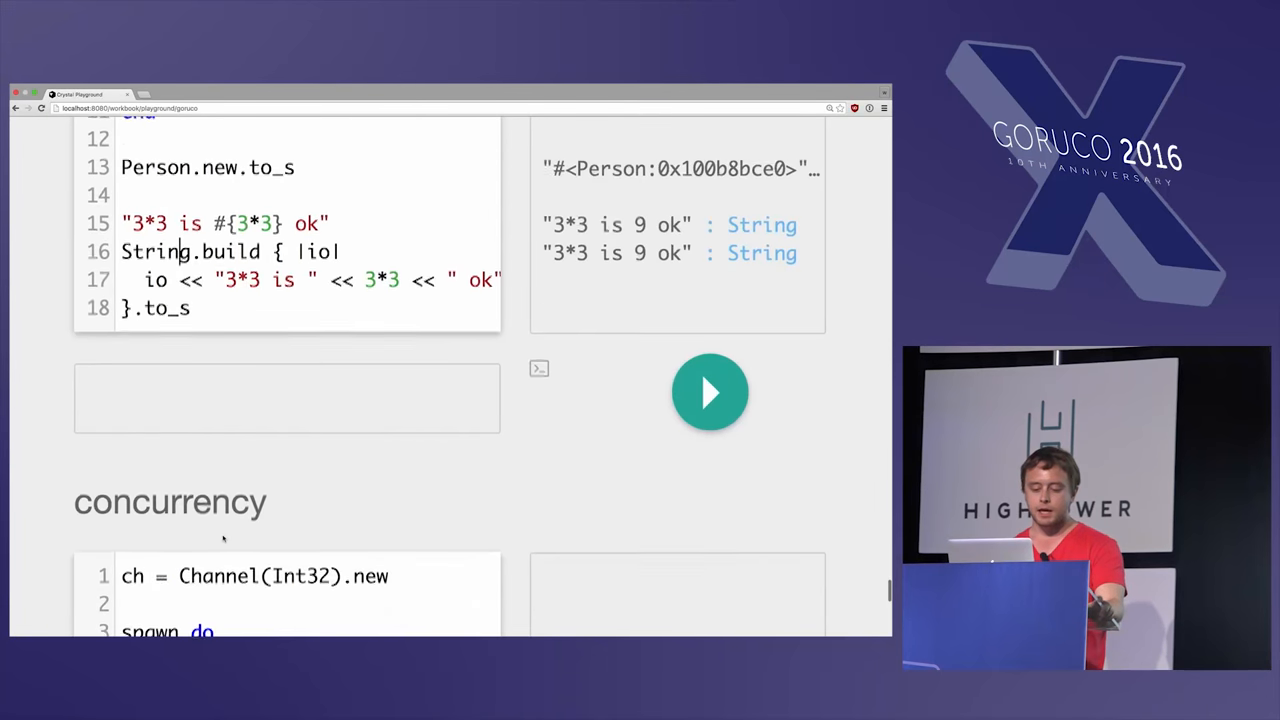
Step: Run the Channel and Fiber concurrency example showing 'i # => 100', then reach the brew install and docs links
{"action": "scroll", "scroll_direction": "down", "scroll_amount": 3}
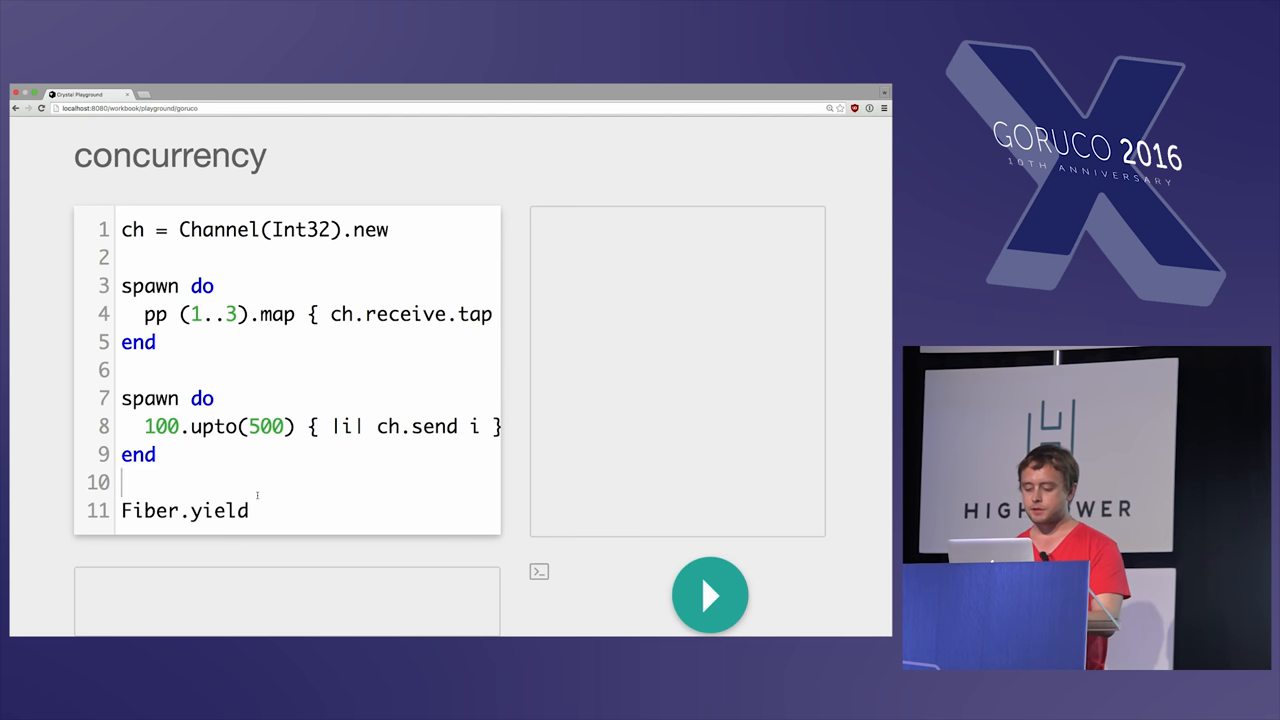
{"action": "left_click", "coordinate": [710, 596]}
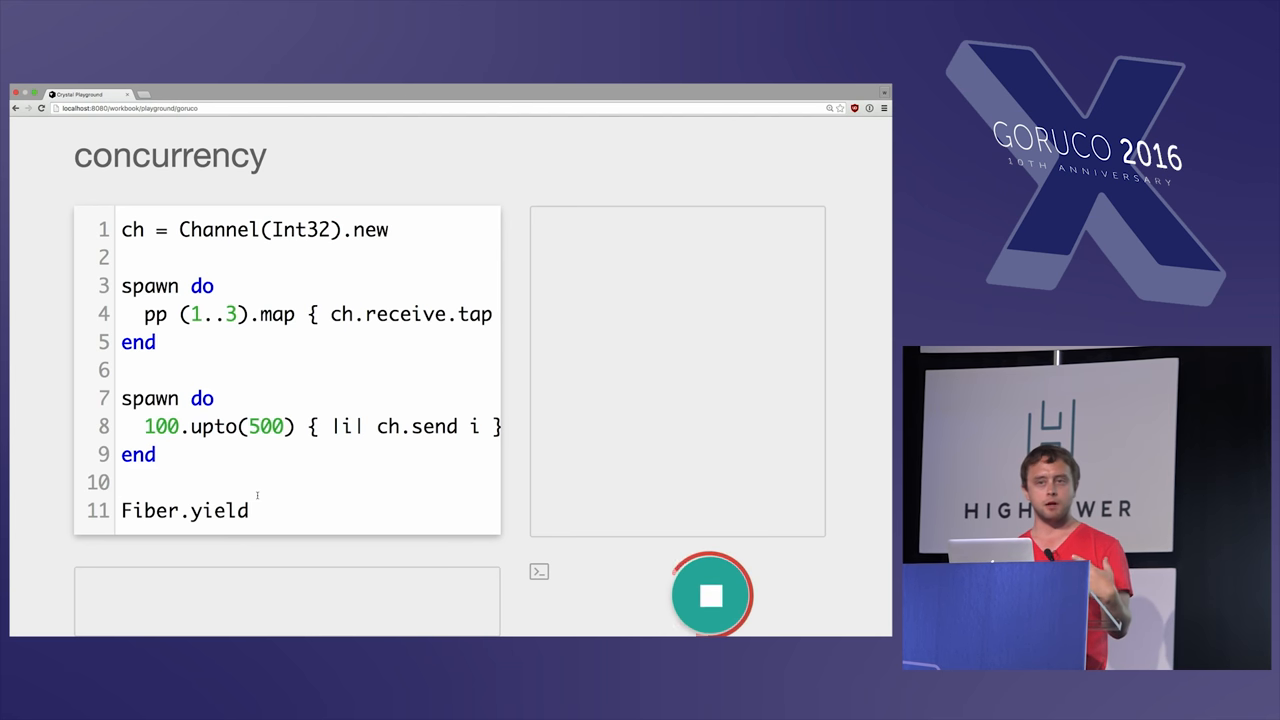
{"action": "left_click", "coordinate": [710, 594]}
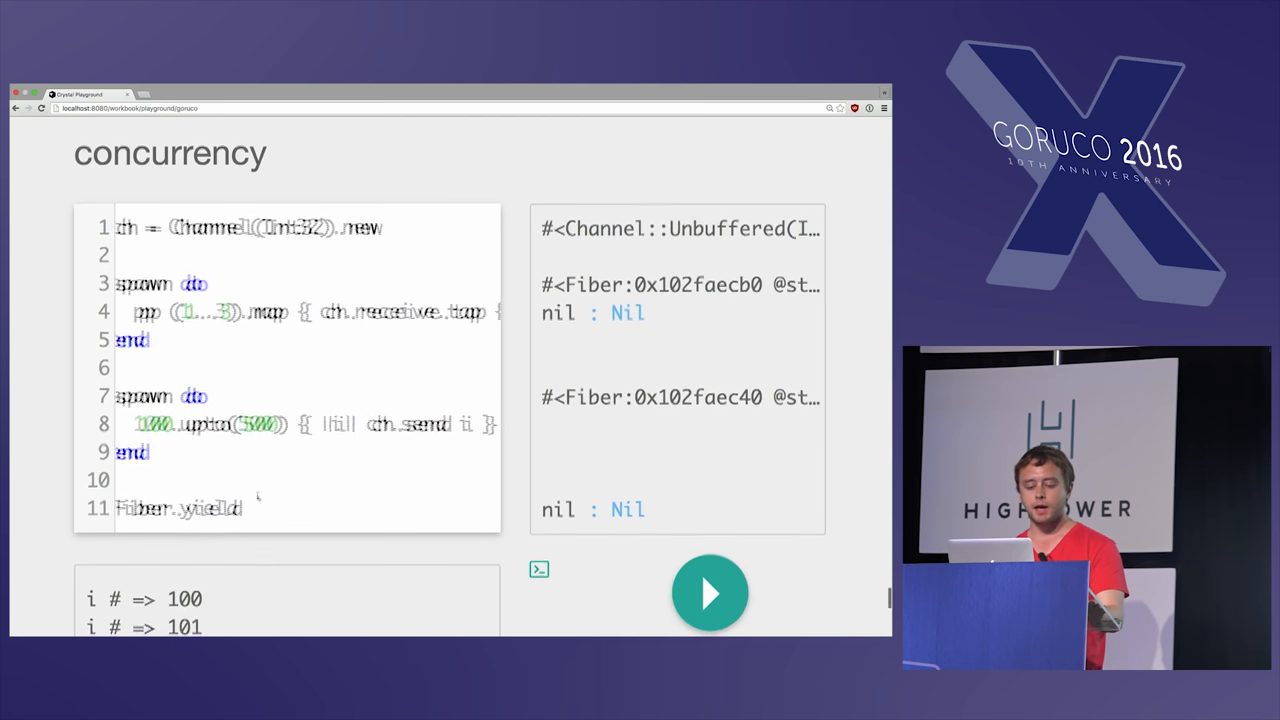
{"action": "scroll", "scroll_direction": "down", "scroll_amount": 3}
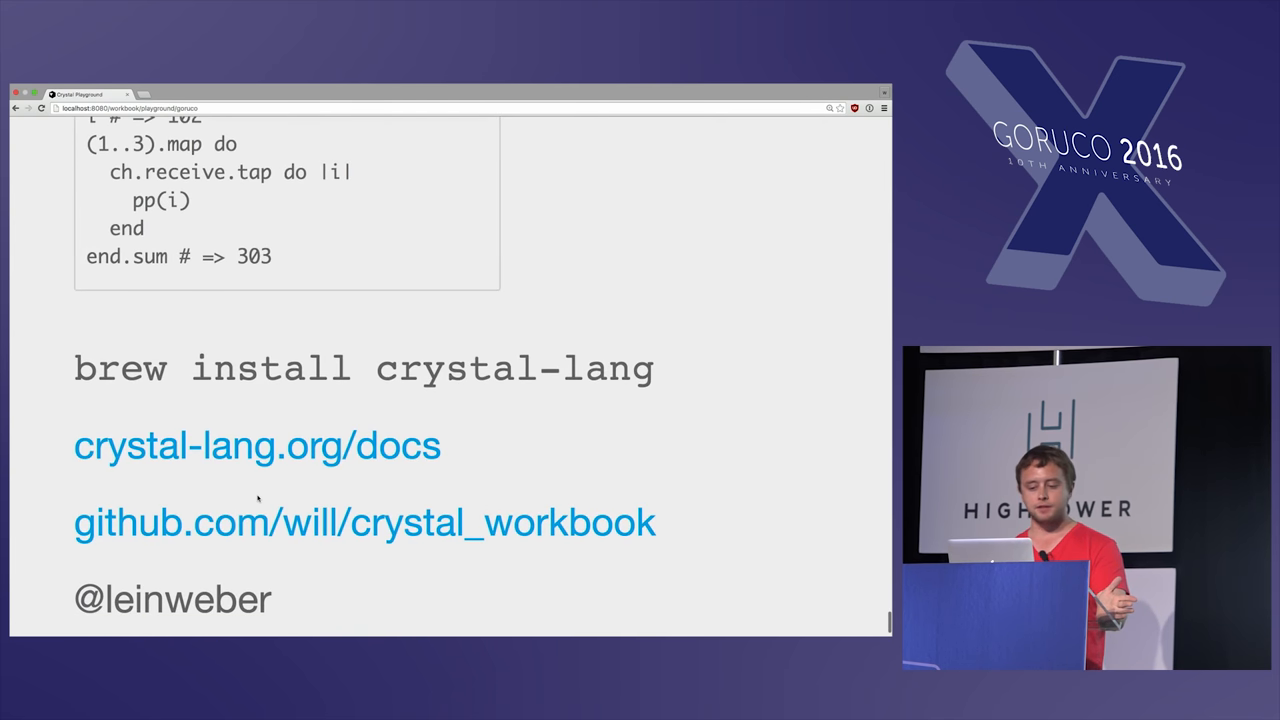